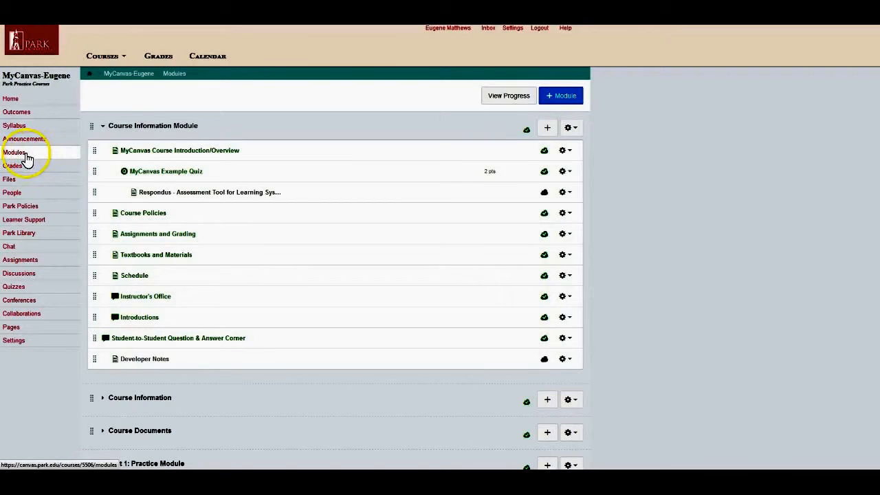
{"action": "mouse_move", "coordinate": [137, 134]}
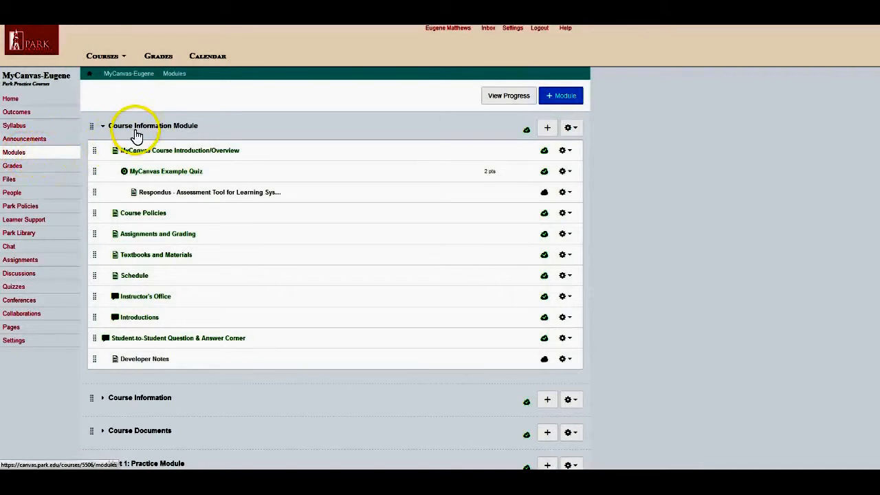
- Scroll the Modules page down until the Chapter 15 module is in view
{"action": "scroll", "scroll_direction": "down", "scroll_amount": 3}
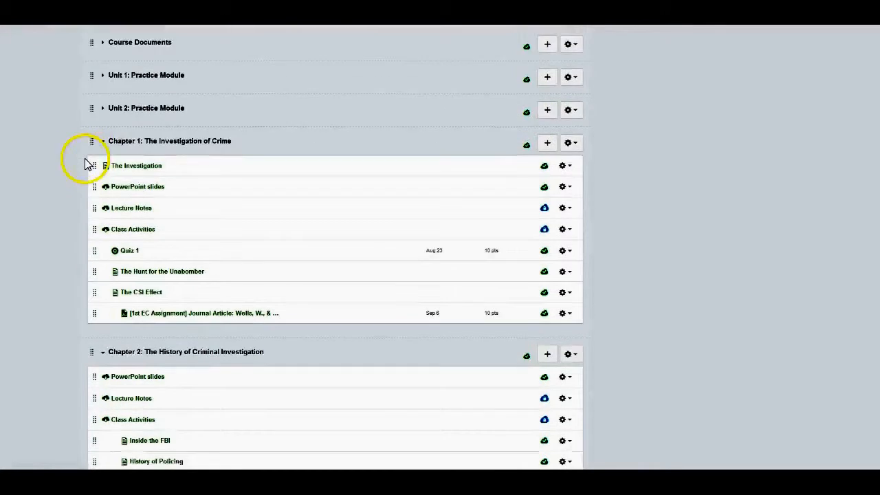
{"action": "scroll", "scroll_direction": "down", "scroll_amount": 3}
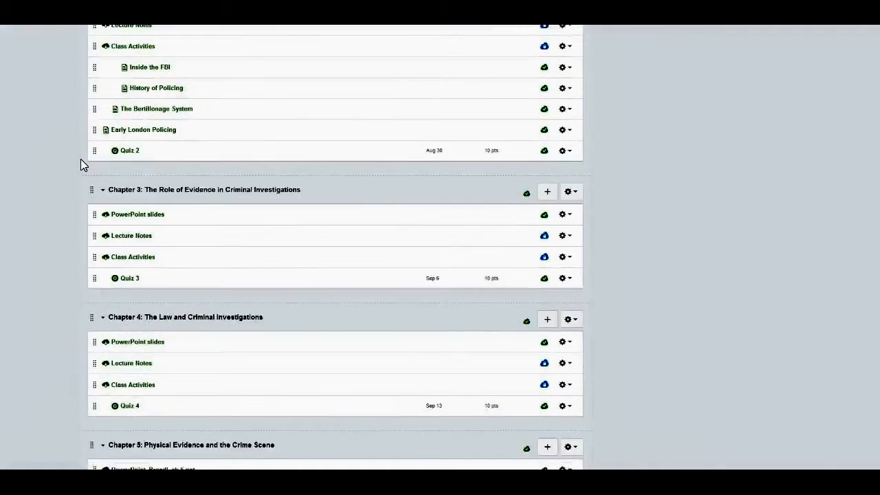
{"action": "scroll", "scroll_direction": "down", "scroll_amount": 3}
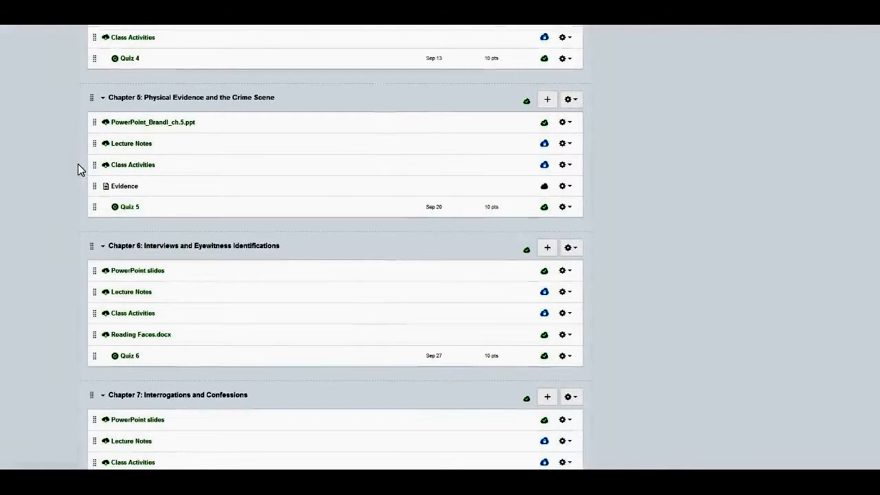
{"action": "scroll", "scroll_direction": "down", "scroll_amount": 3}
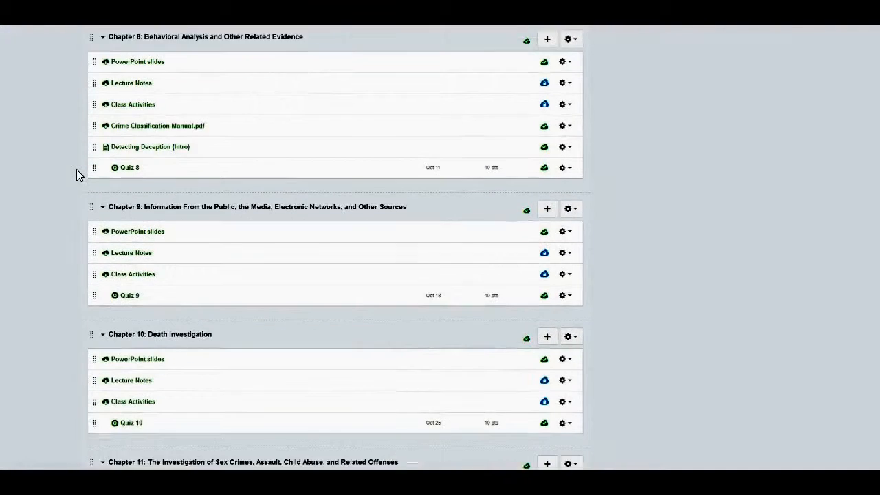
{"action": "scroll", "scroll_direction": "down", "scroll_amount": 3}
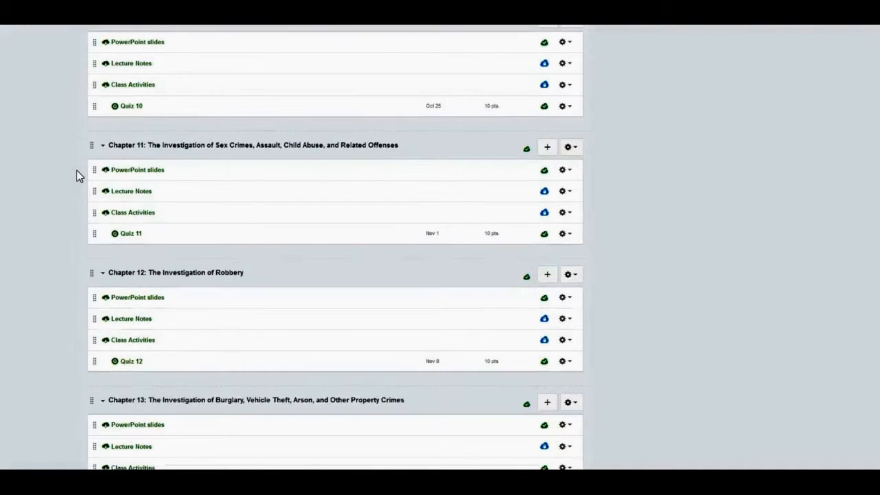
{"action": "scroll", "scroll_direction": "down", "scroll_amount": 3}
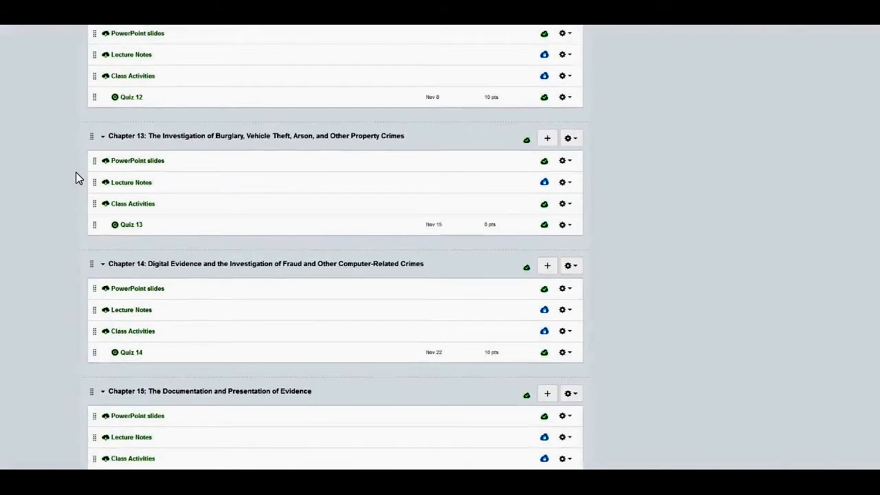
{"action": "scroll", "scroll_direction": "down", "scroll_amount": 3}
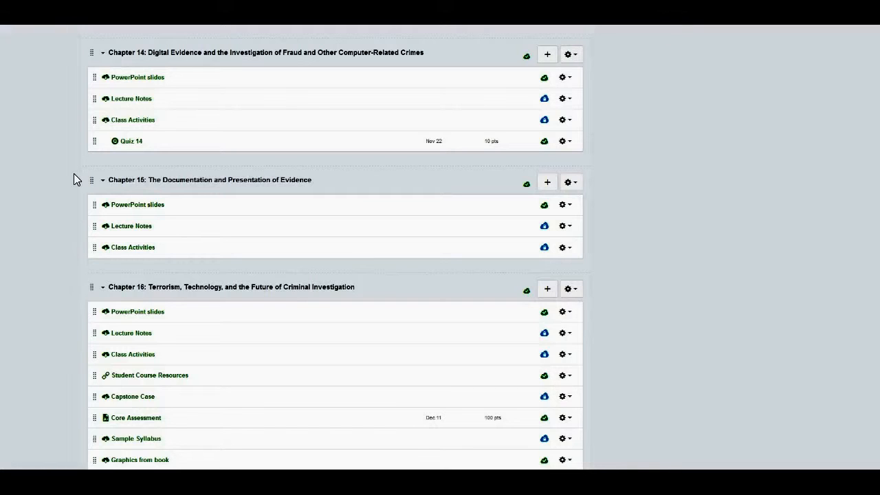
{"action": "mouse_move", "coordinate": [321, 208]}
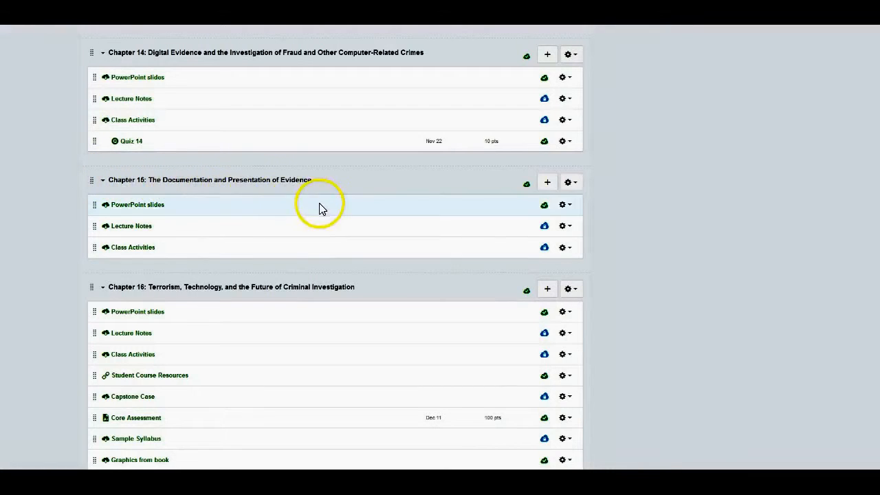
{"action": "mouse_move", "coordinate": [422, 189]}
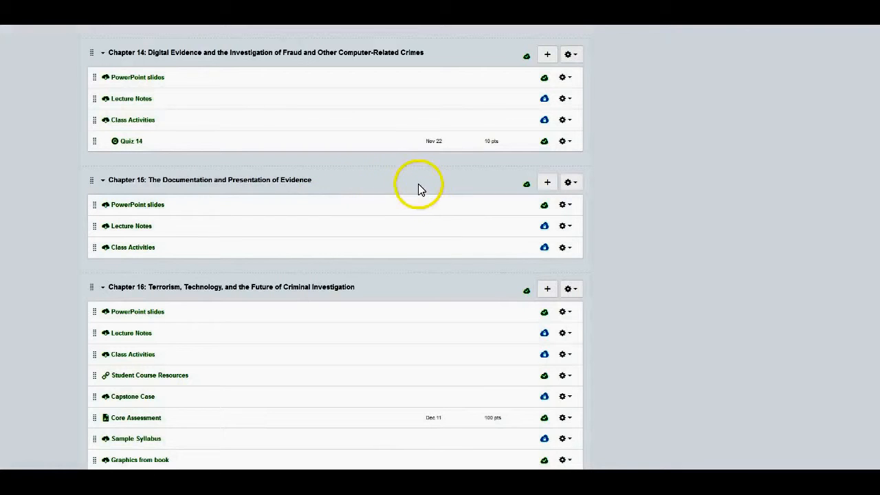
{"action": "mouse_move", "coordinate": [486, 198]}
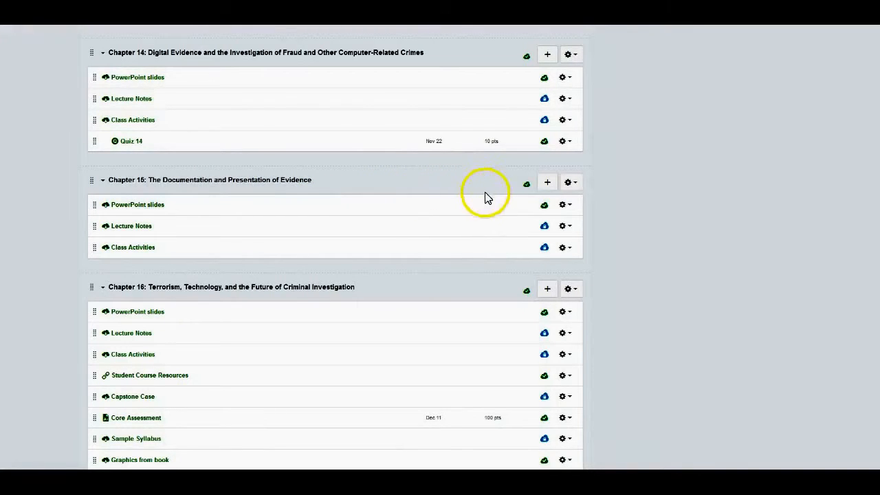
- Start adding an item to the Chapter 15 module
{"action": "left_click", "coordinate": [547, 181]}
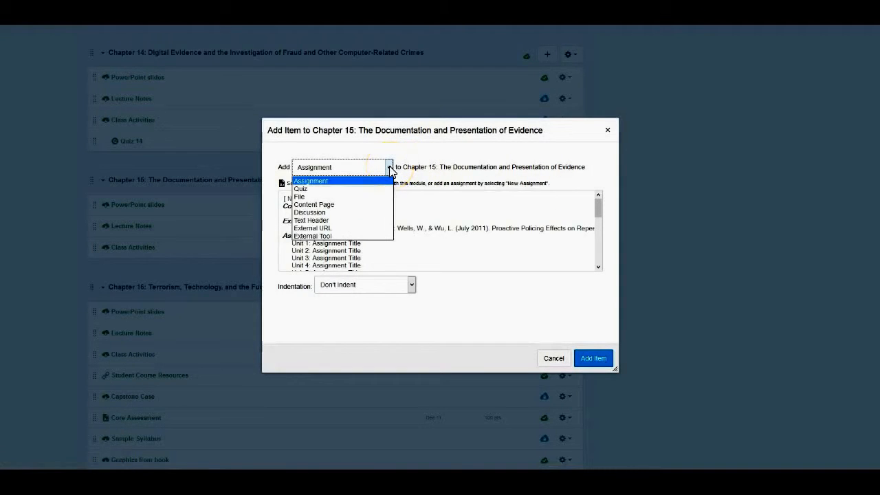
{"action": "mouse_move", "coordinate": [355, 196]}
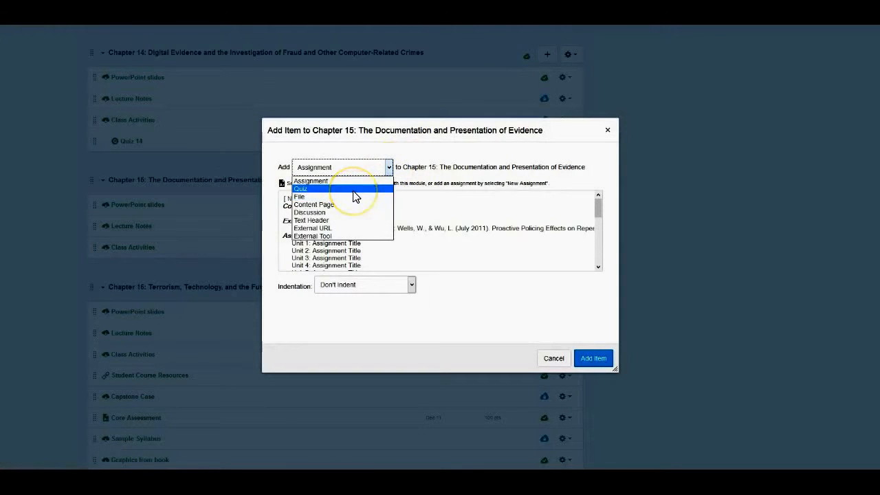
{"action": "mouse_move", "coordinate": [333, 192]}
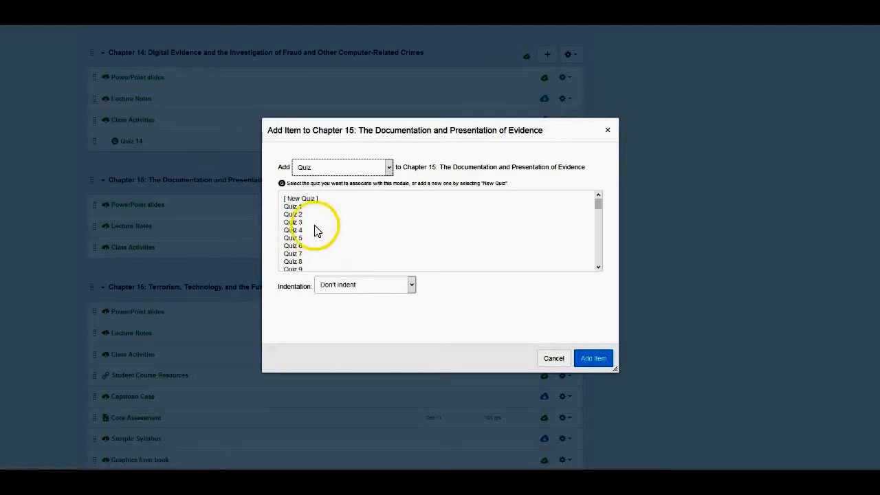
- Create a new quiz 'Quiz 15' in the Test group, indented one level, and add it
{"action": "left_click", "coordinate": [301, 198]}
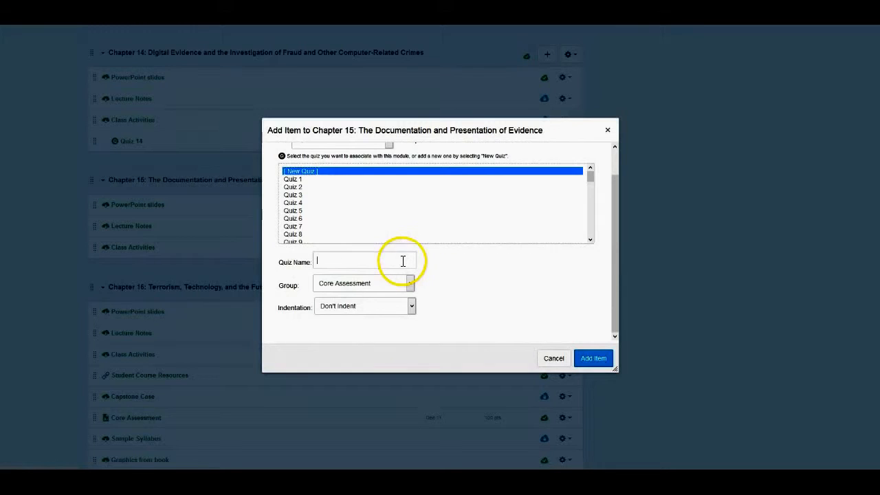
{"action": "type", "text": "Q"}
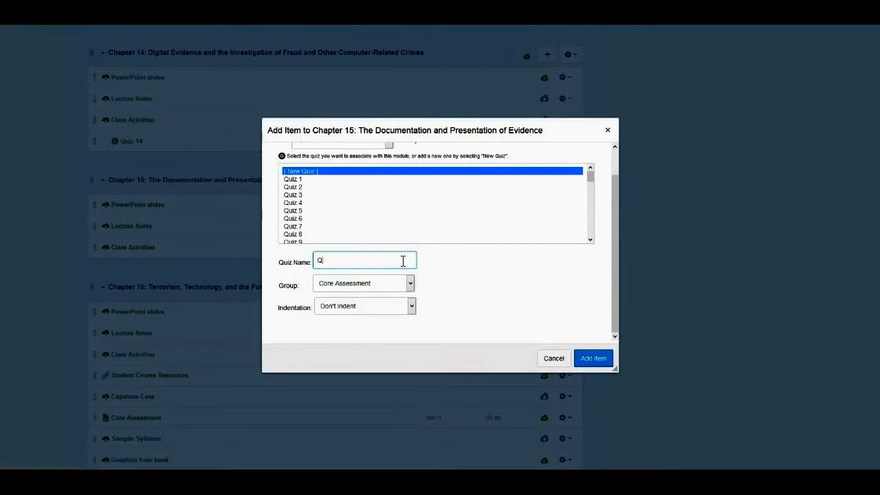
{"action": "type", "text": "uiz 15"}
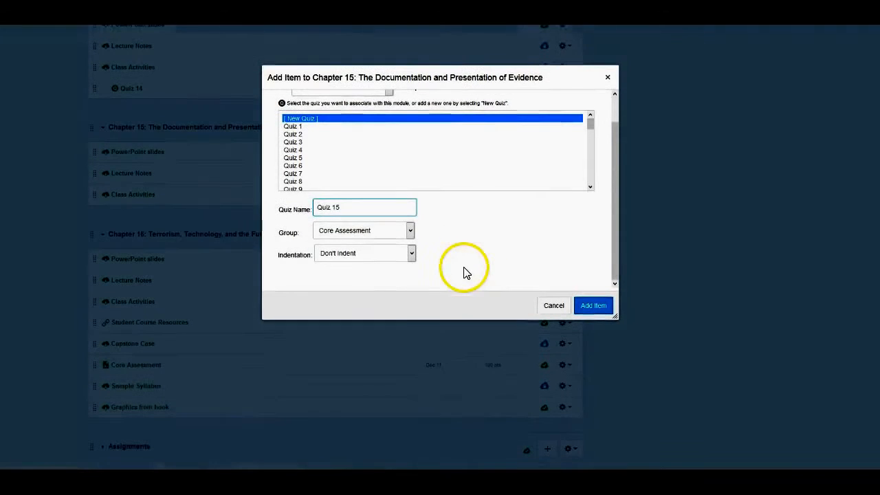
{"action": "left_click", "coordinate": [410, 230]}
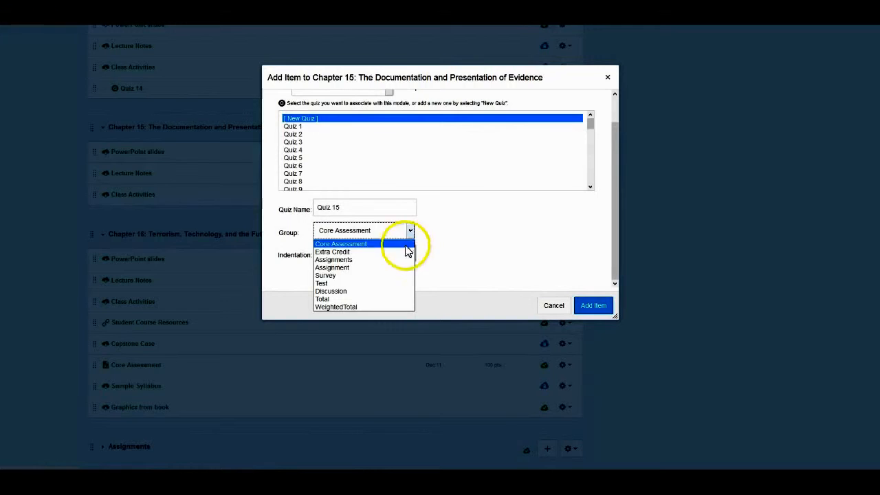
{"action": "mouse_move", "coordinate": [392, 282]}
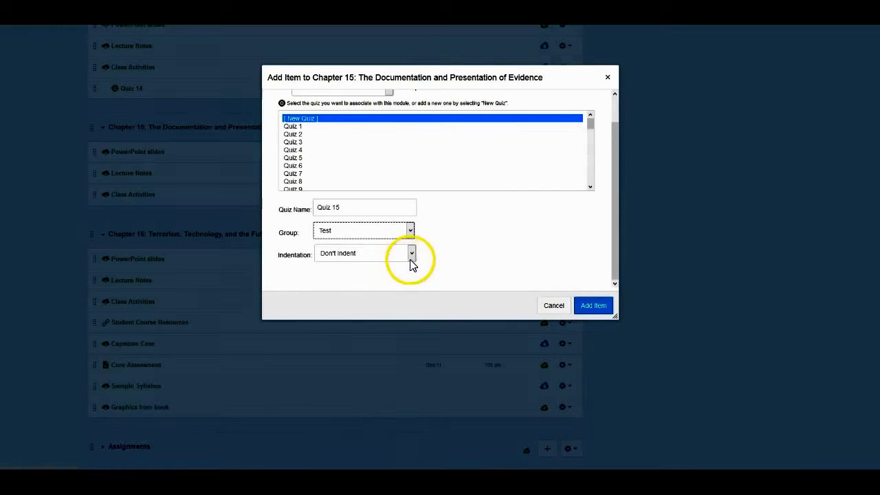
{"action": "left_click", "coordinate": [410, 252]}
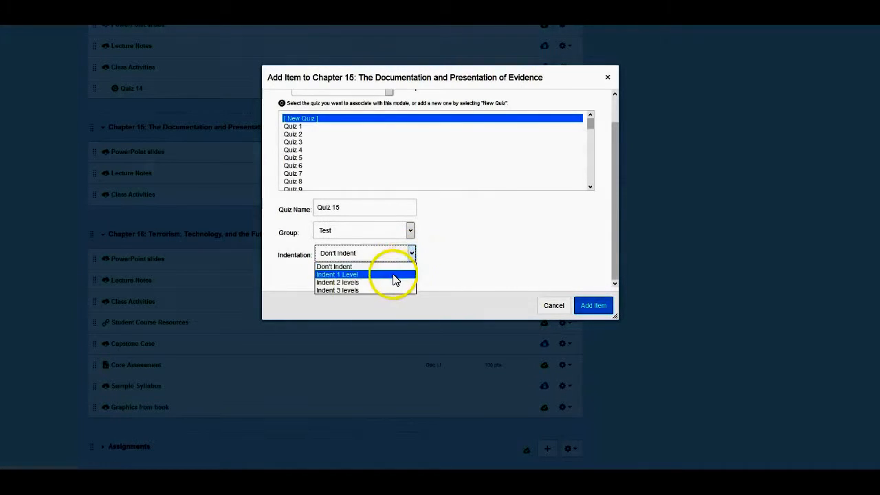
{"action": "left_click", "coordinate": [338, 274]}
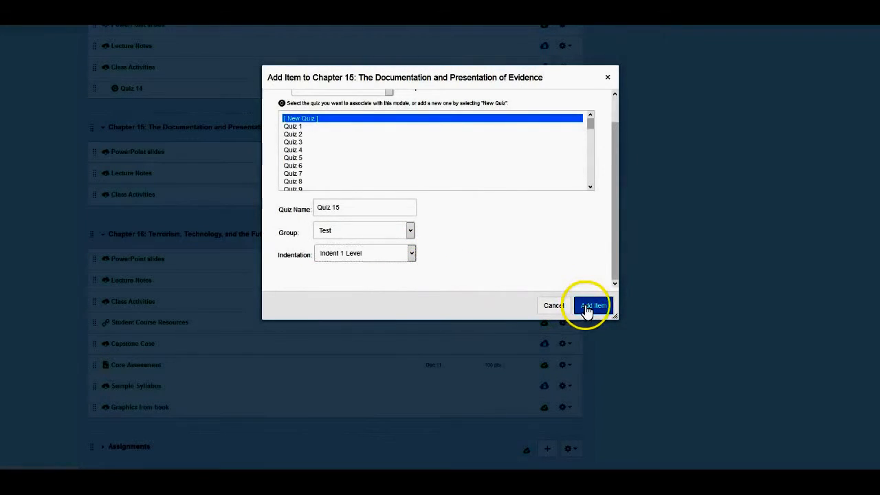
{"action": "left_click", "coordinate": [593, 305]}
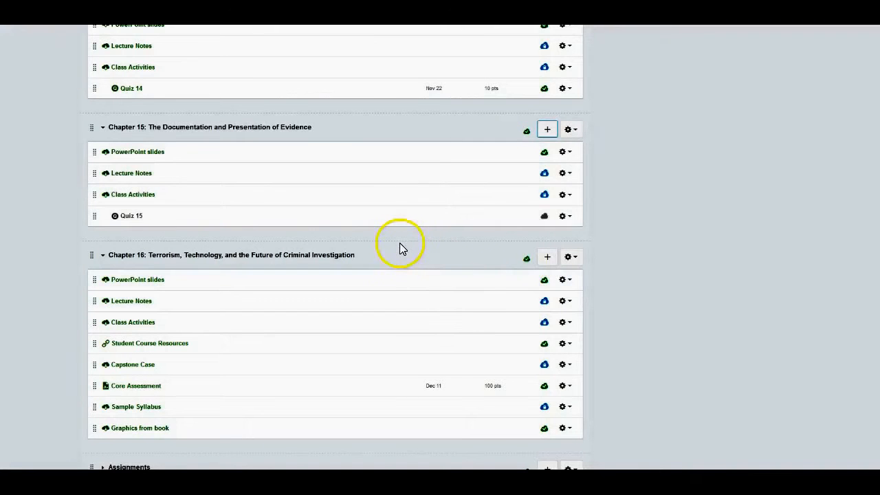
{"action": "mouse_move", "coordinate": [131, 225]}
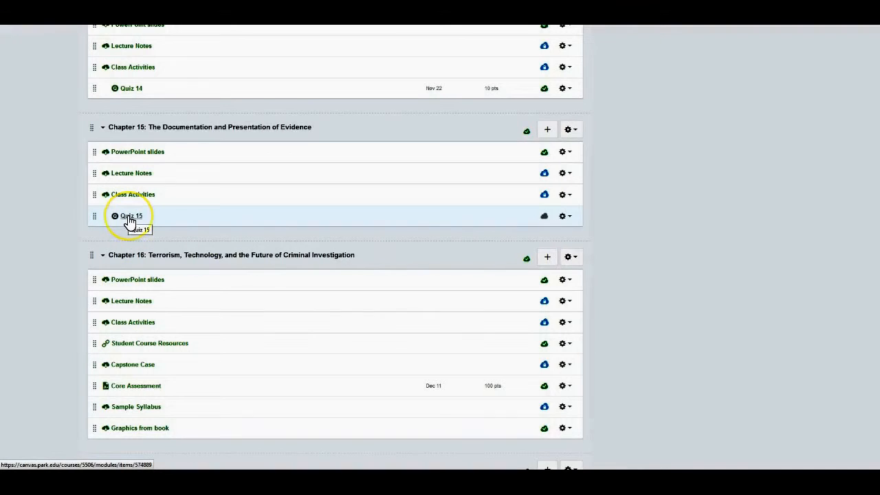
- Open the newly added Quiz 15 from the Chapter 15 module
{"action": "left_click", "coordinate": [131, 215]}
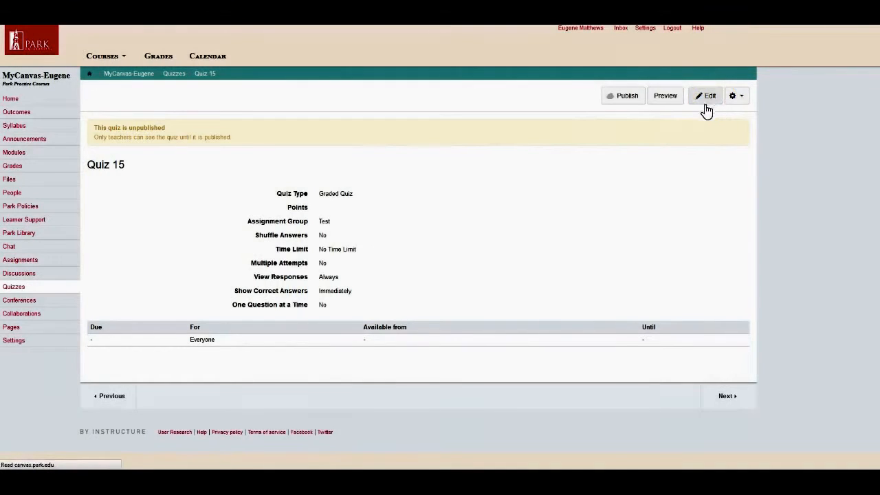
{"action": "left_click", "coordinate": [705, 95]}
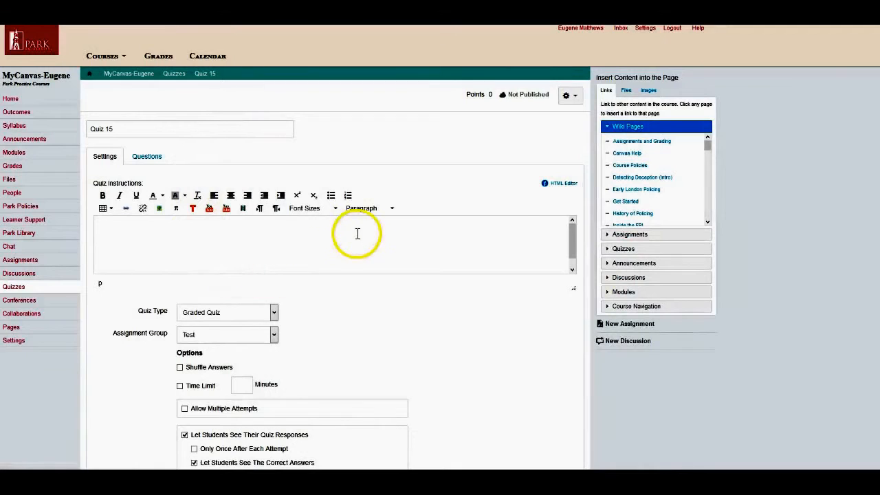
{"action": "mouse_move", "coordinate": [122, 223]}
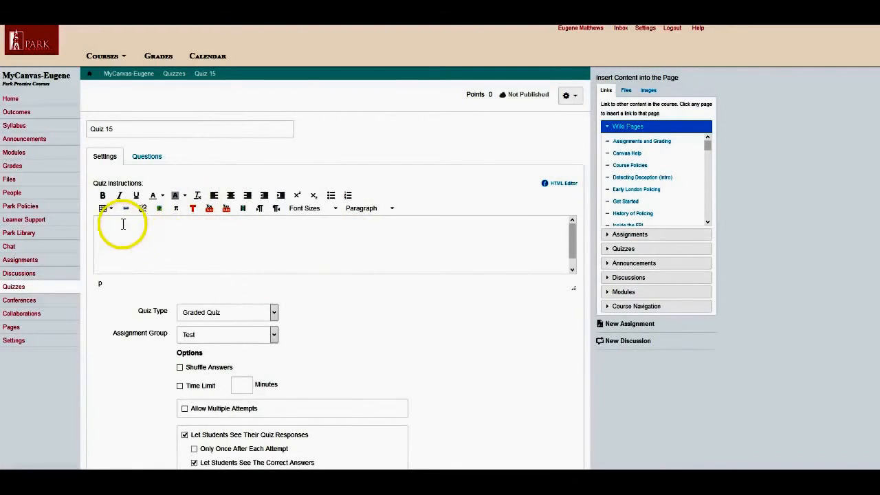
{"action": "mouse_move", "coordinate": [266, 232]}
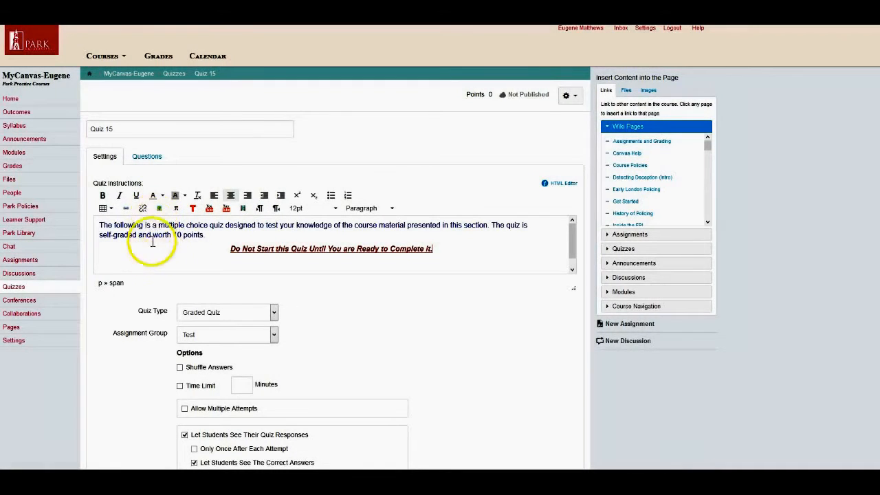
{"action": "scroll", "scroll_direction": "down", "scroll_amount": 3}
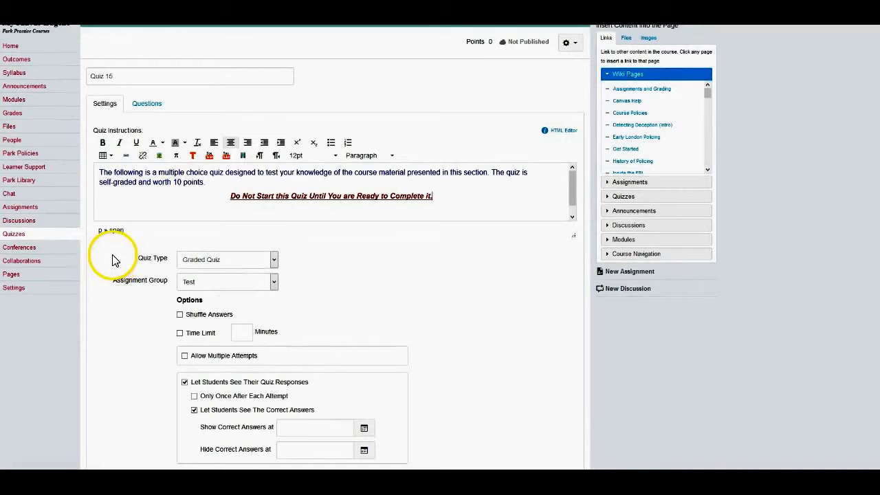
- Set a 20-minute time limit and allow 2 attempts keeping the highest score
{"action": "scroll", "scroll_direction": "down", "scroll_amount": 3}
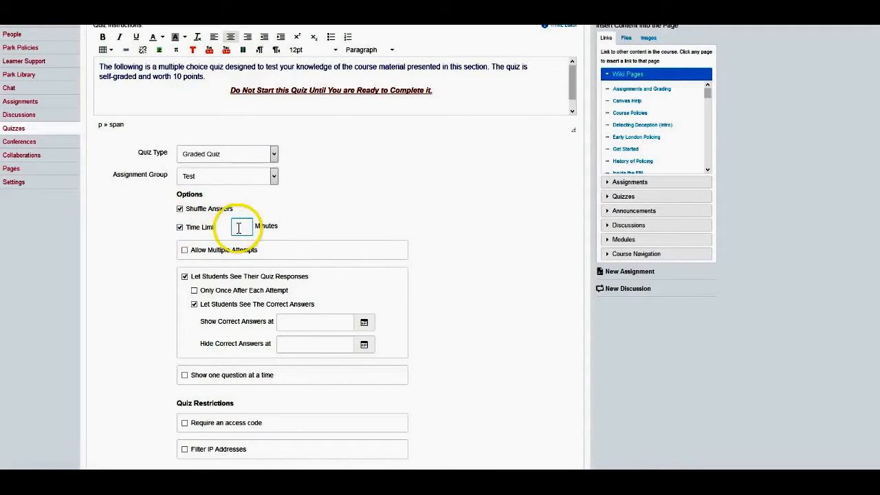
{"action": "type", "text": "20"}
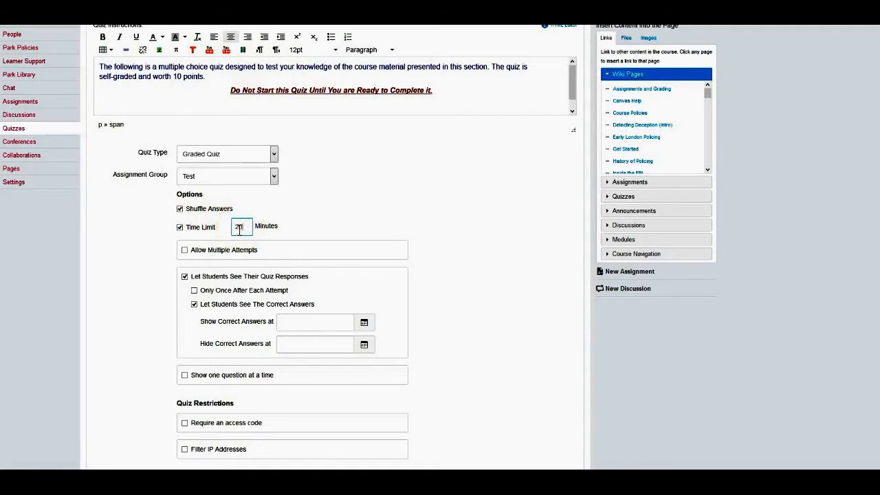
{"action": "scroll", "scroll_direction": "down", "scroll_amount": 3}
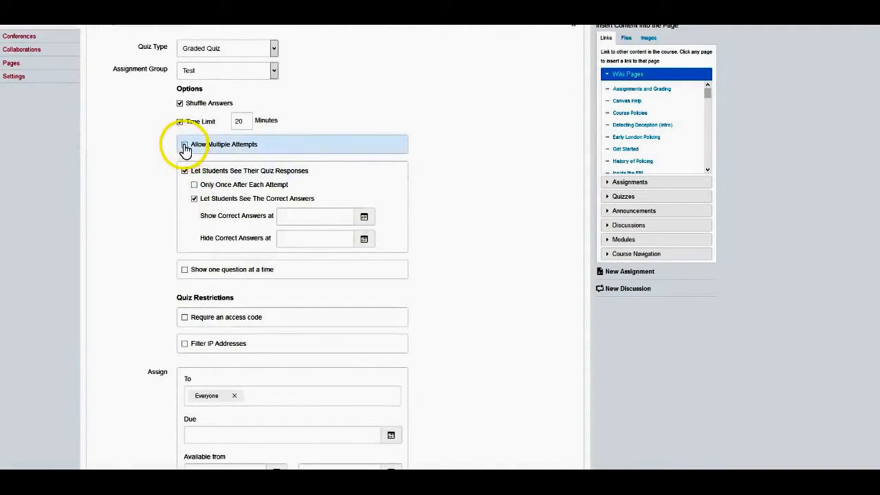
{"action": "left_click", "coordinate": [184, 145]}
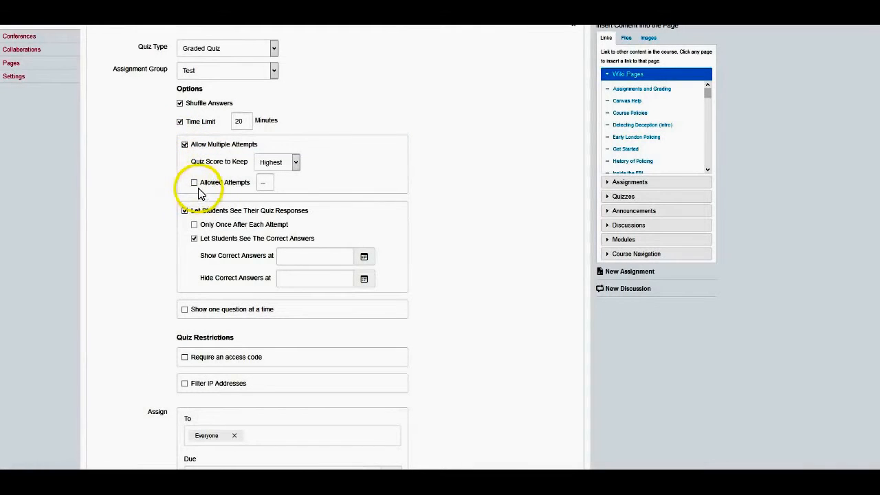
{"action": "left_click", "coordinate": [194, 182]}
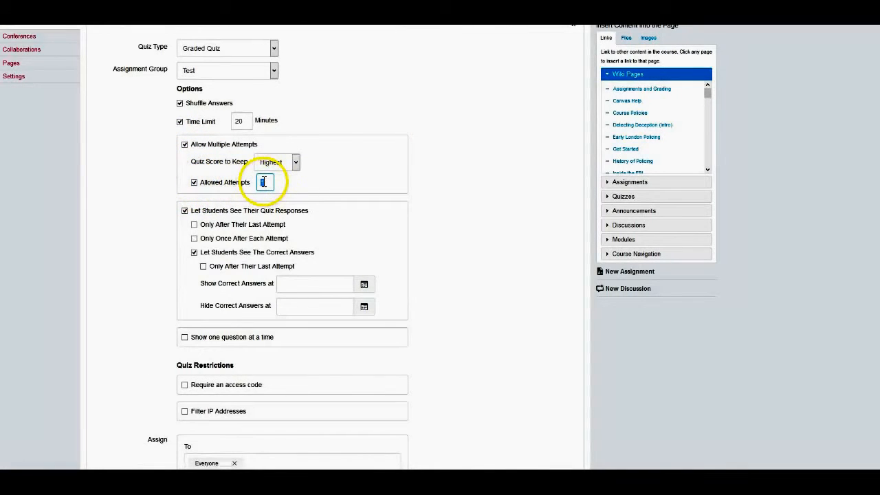
{"action": "type", "text": "2"}
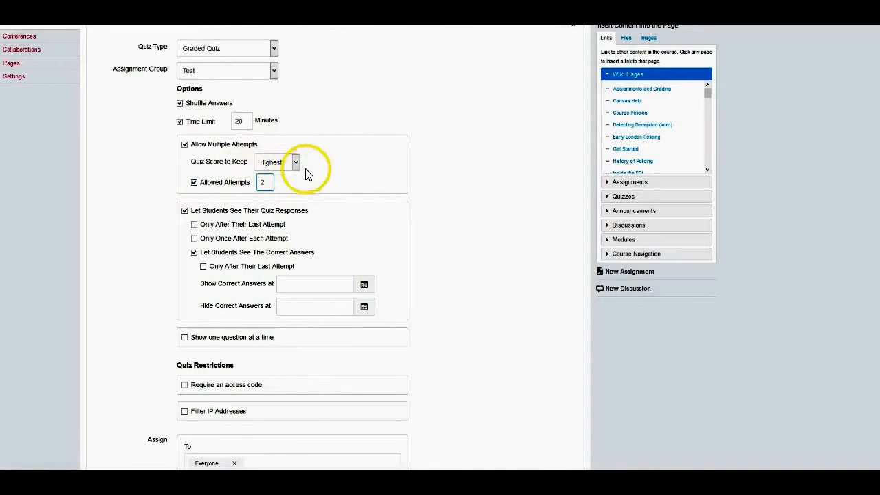
{"action": "left_click", "coordinate": [296, 162]}
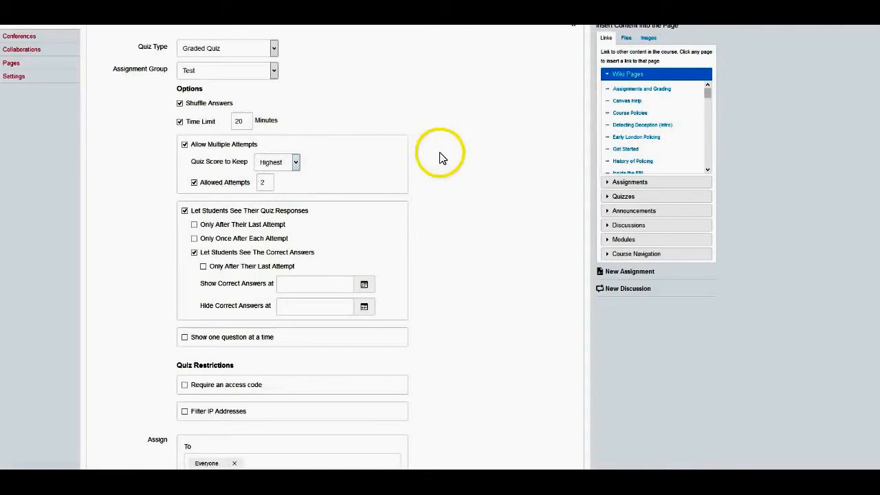
- Show answers after last attempt, one question at a time, available Jul 12 to Nov 29
{"action": "scroll", "scroll_direction": "down", "scroll_amount": 3}
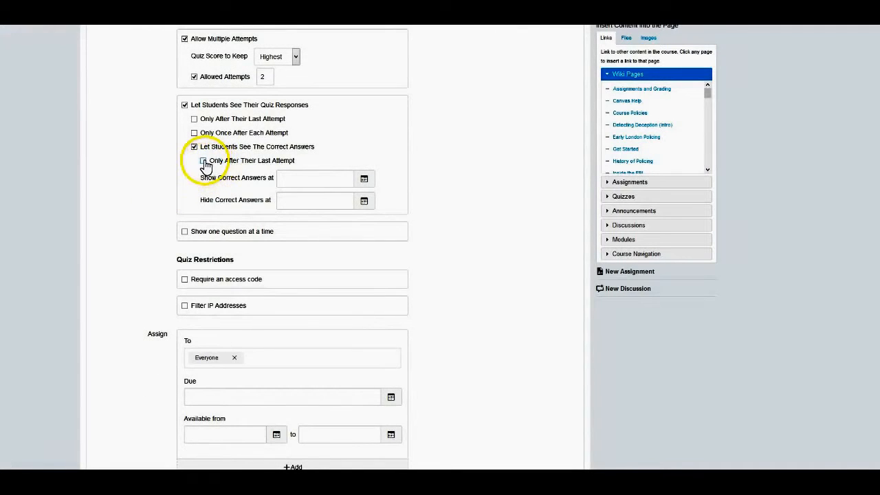
{"action": "left_click", "coordinate": [202, 160]}
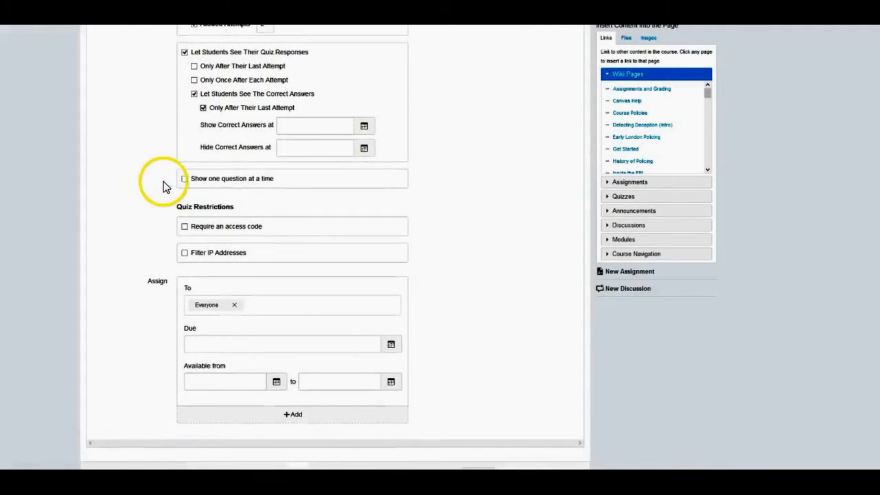
{"action": "left_click", "coordinate": [184, 178]}
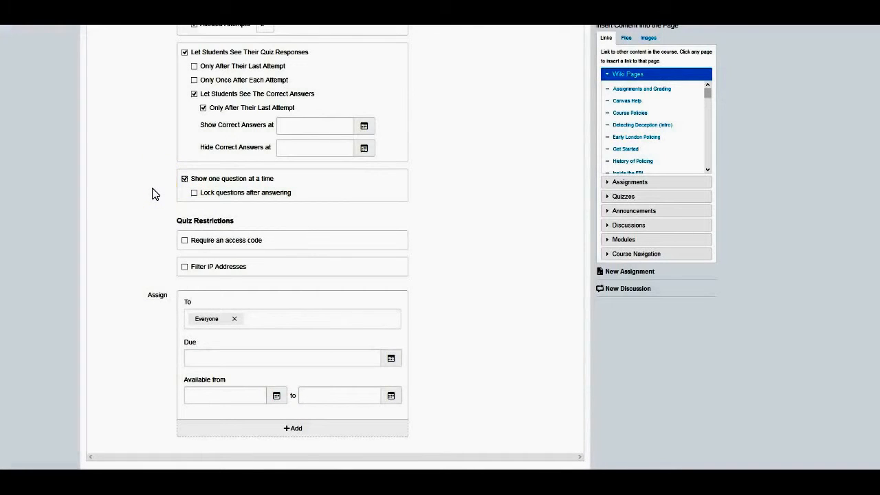
{"action": "mouse_move", "coordinate": [174, 191]}
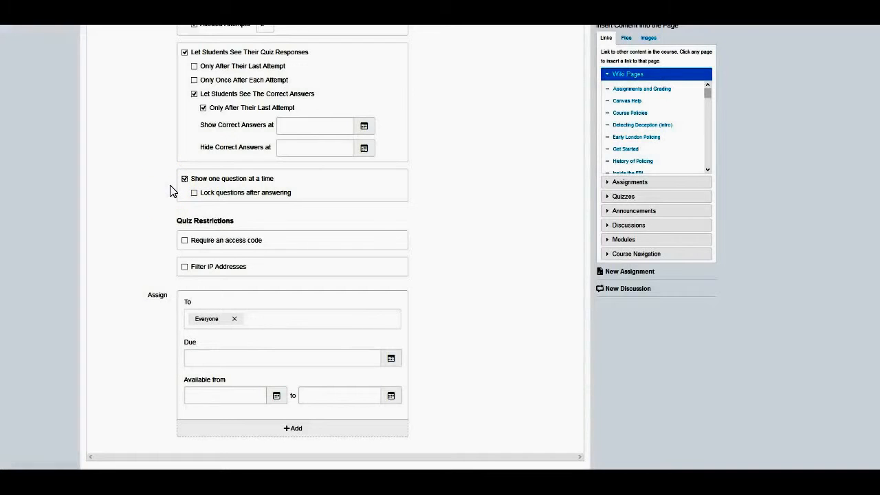
{"action": "mouse_move", "coordinate": [170, 195]}
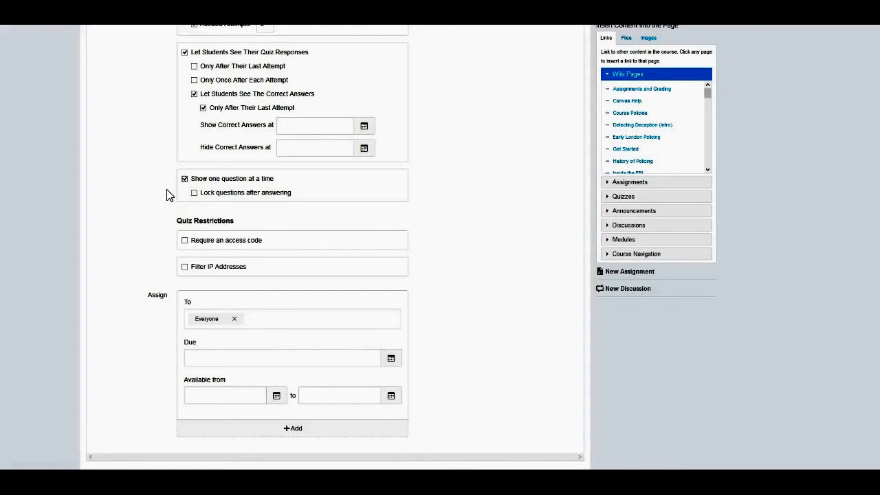
{"action": "scroll", "scroll_direction": "down", "scroll_amount": 3}
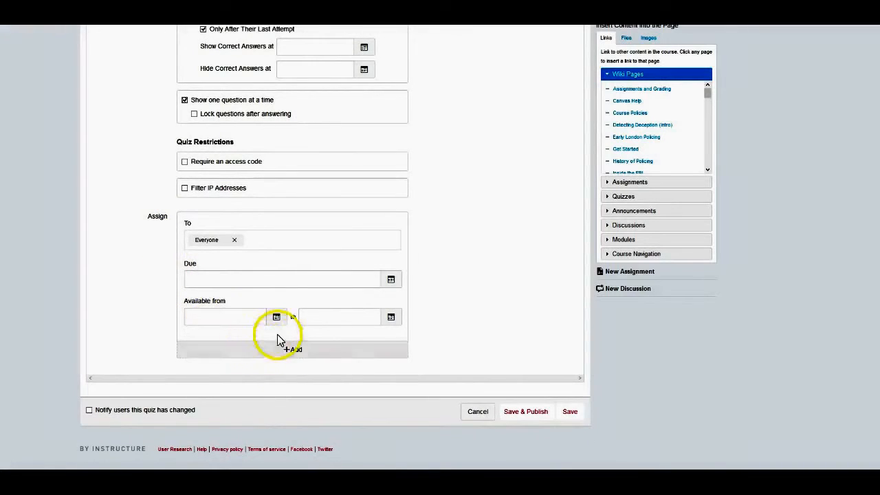
{"action": "left_click", "coordinate": [277, 316]}
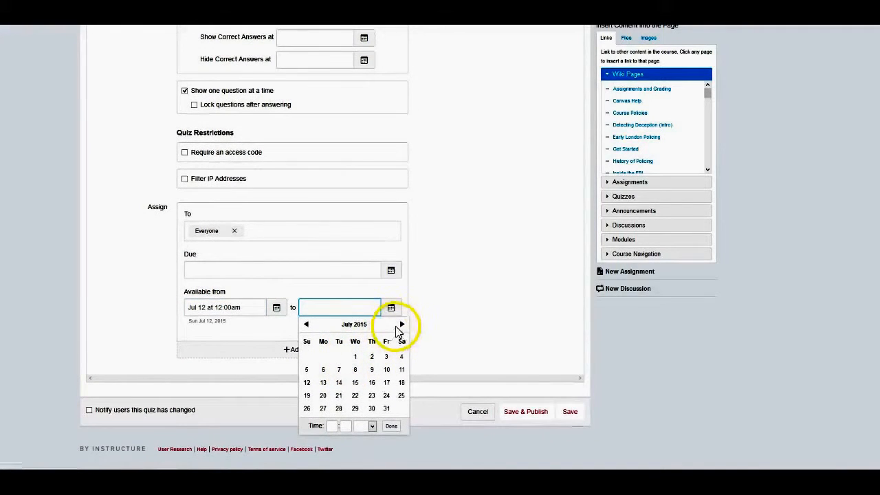
{"action": "left_click", "coordinate": [402, 325]}
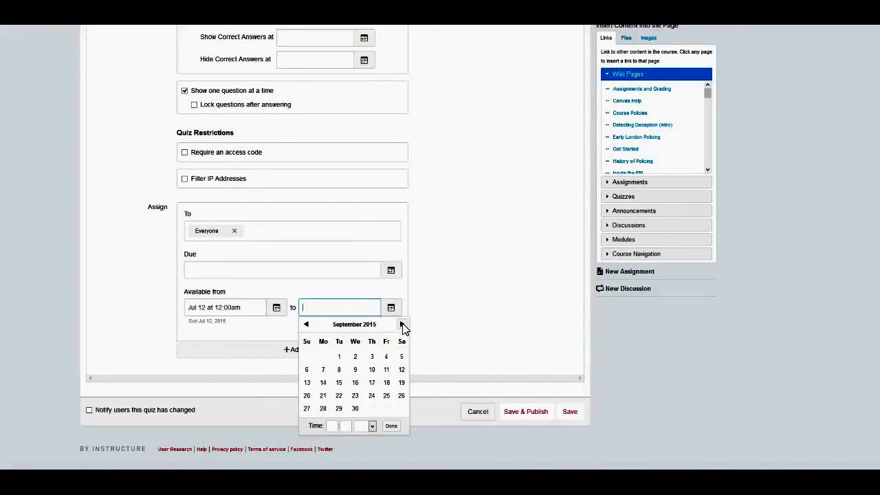
{"action": "left_click", "coordinate": [402, 324]}
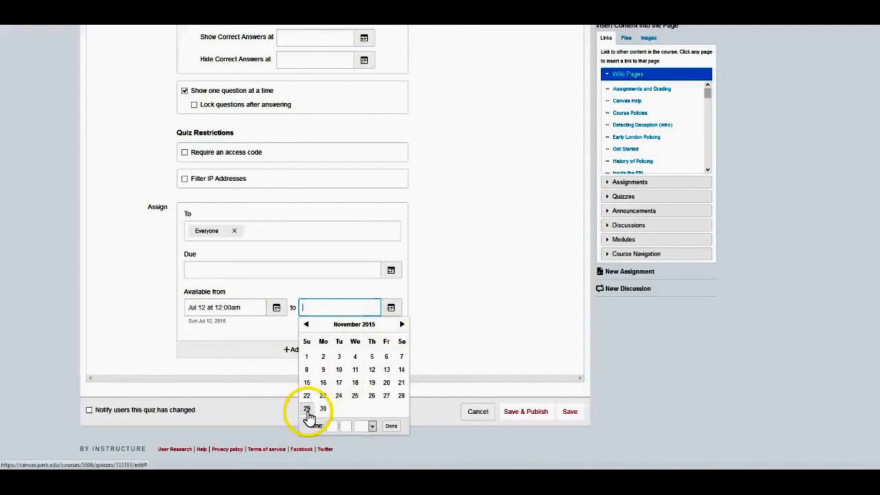
{"action": "left_click", "coordinate": [306, 409]}
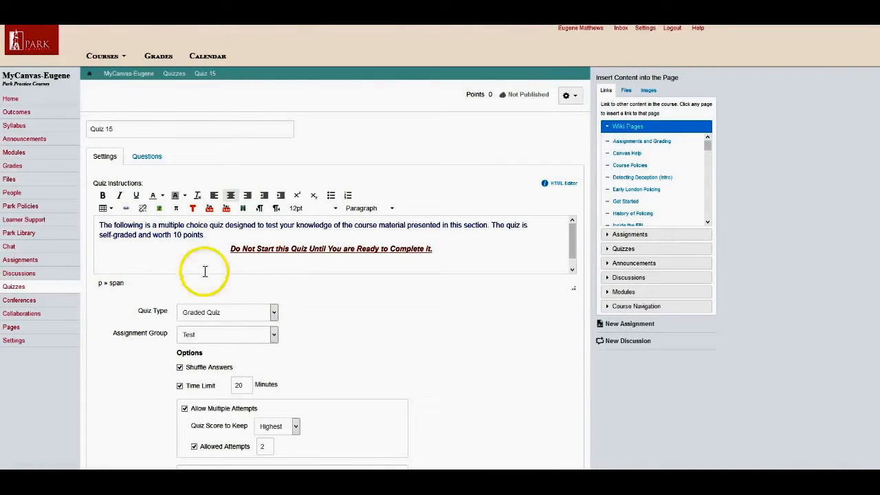
{"action": "mouse_move", "coordinate": [139, 253]}
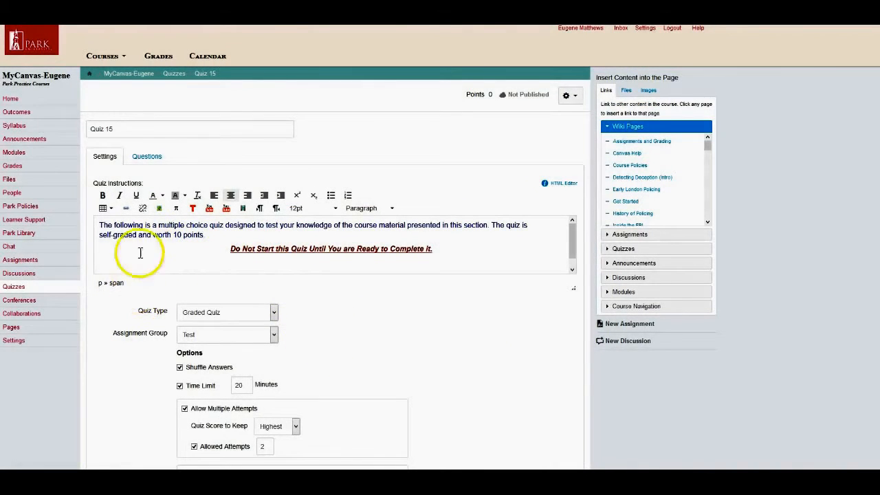
- Start a new question group on the quiz's Questions tab
{"action": "left_click", "coordinate": [147, 156]}
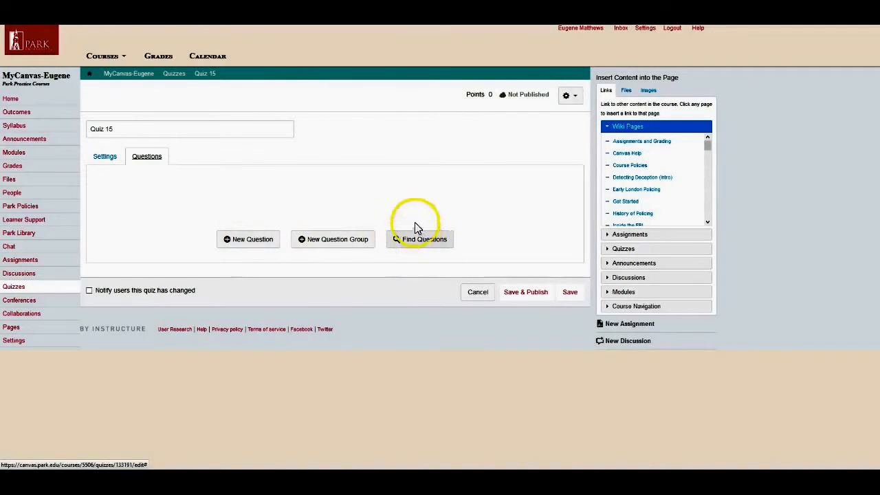
{"action": "mouse_move", "coordinate": [342, 245]}
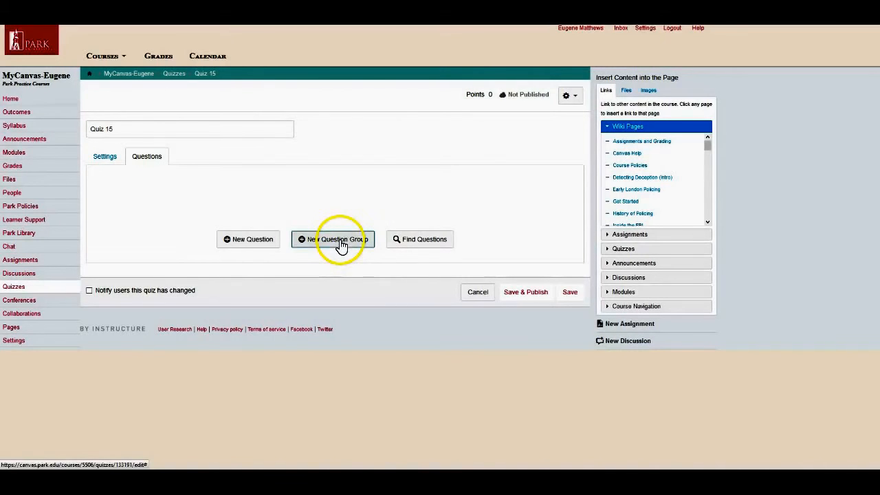
{"action": "left_click", "coordinate": [332, 239]}
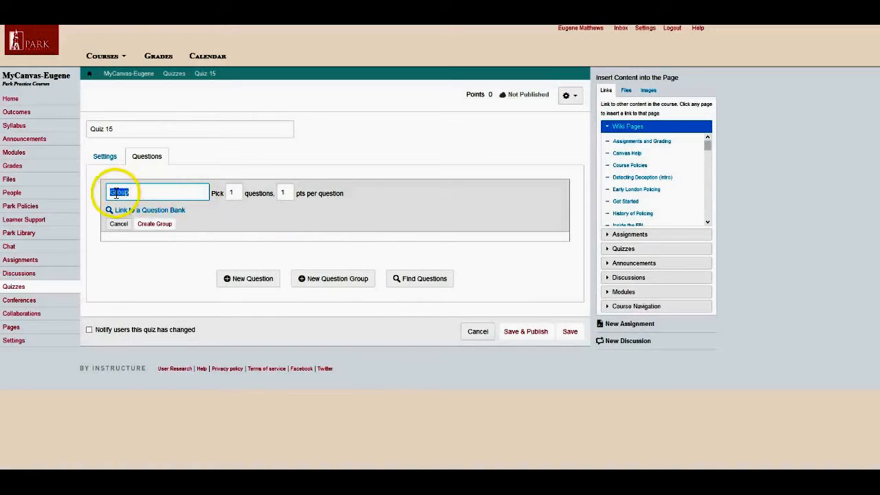
- Set the group to pick 10 questions and link it to the Chapter 15 (QB) bank
{"action": "left_click", "coordinate": [233, 192]}
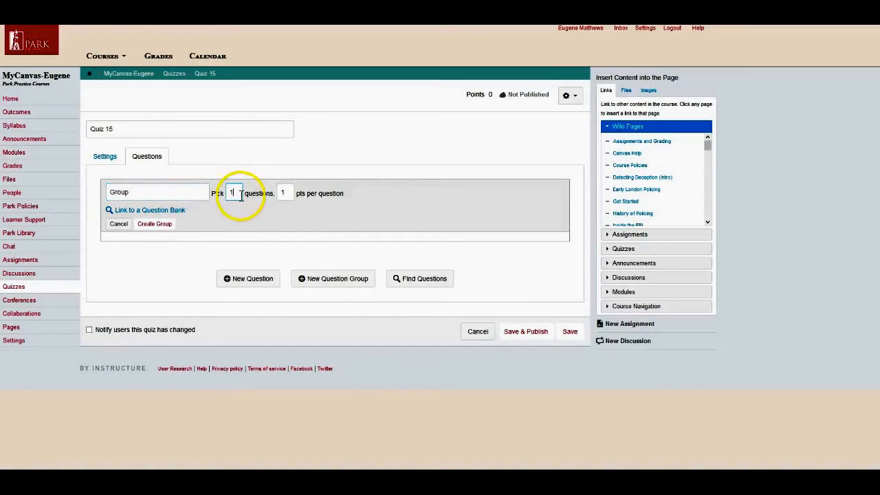
{"action": "type", "text": "0"}
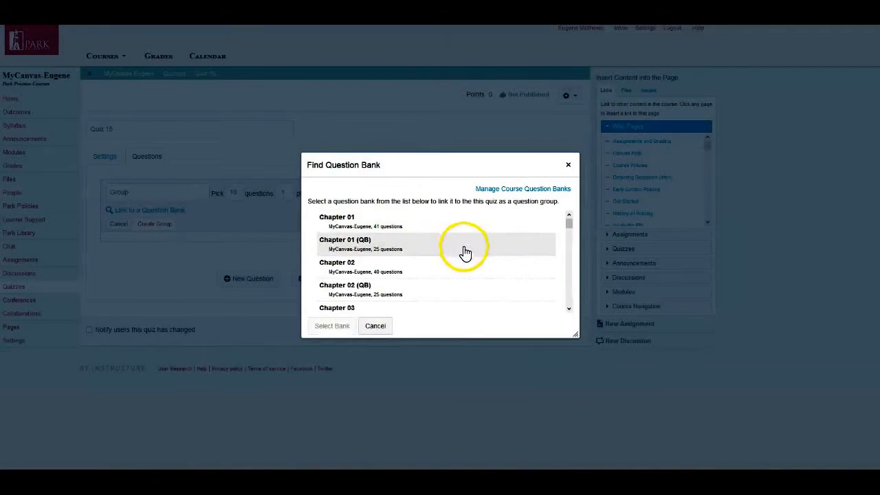
{"action": "scroll", "scroll_direction": "down", "scroll_amount": 3}
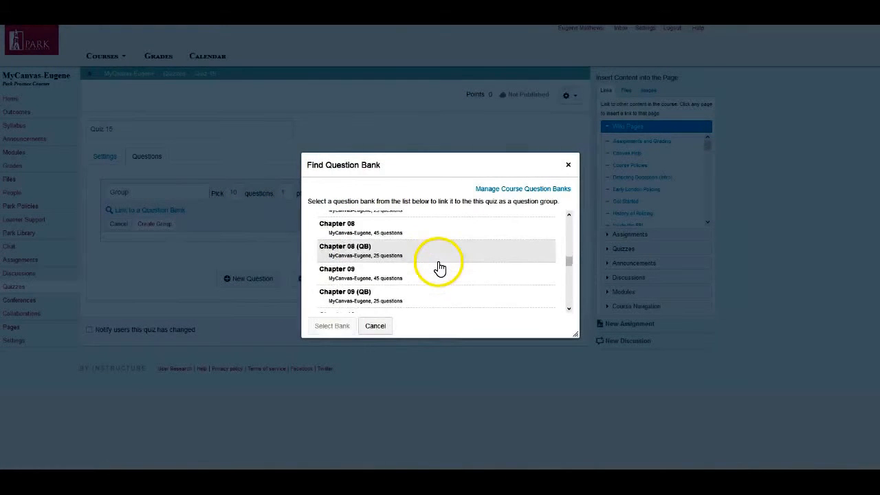
{"action": "scroll", "scroll_direction": "down", "scroll_amount": 3}
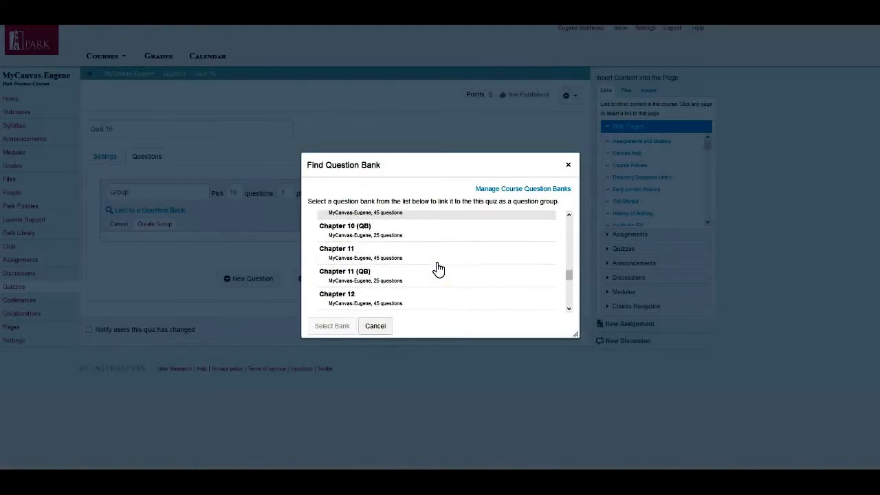
{"action": "scroll", "scroll_direction": "down", "scroll_amount": 3}
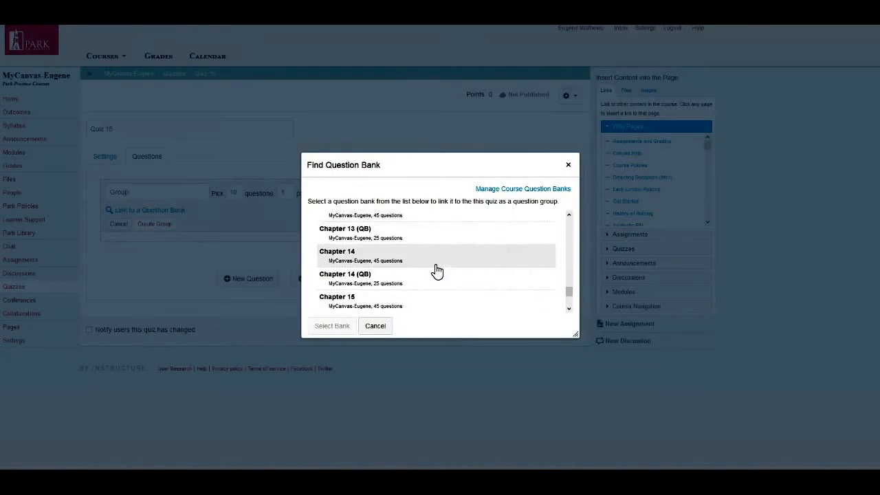
{"action": "scroll", "scroll_direction": "down", "scroll_amount": 3}
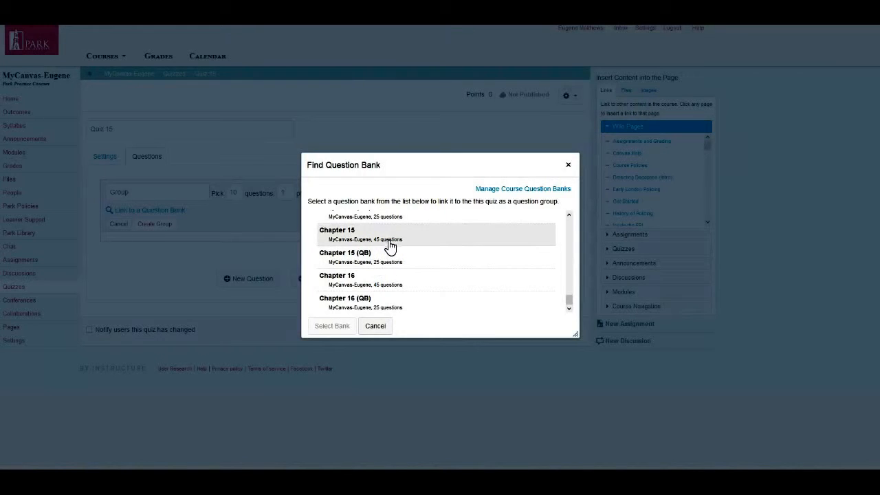
{"action": "mouse_move", "coordinate": [387, 262]}
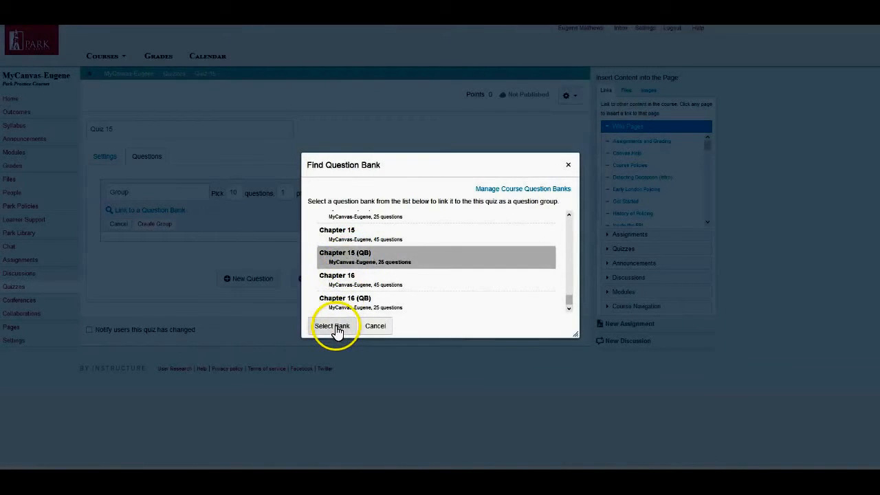
{"action": "left_click", "coordinate": [332, 326]}
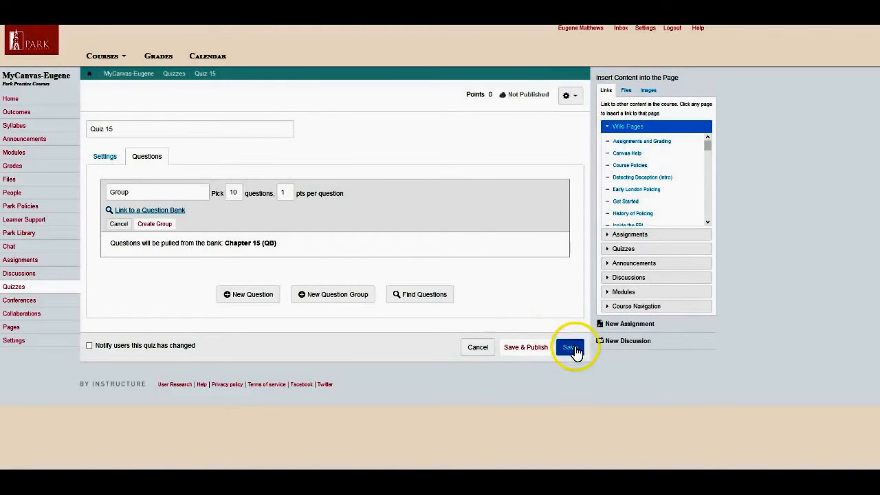
- Save the quiz without publishing it
{"action": "left_click", "coordinate": [569, 347]}
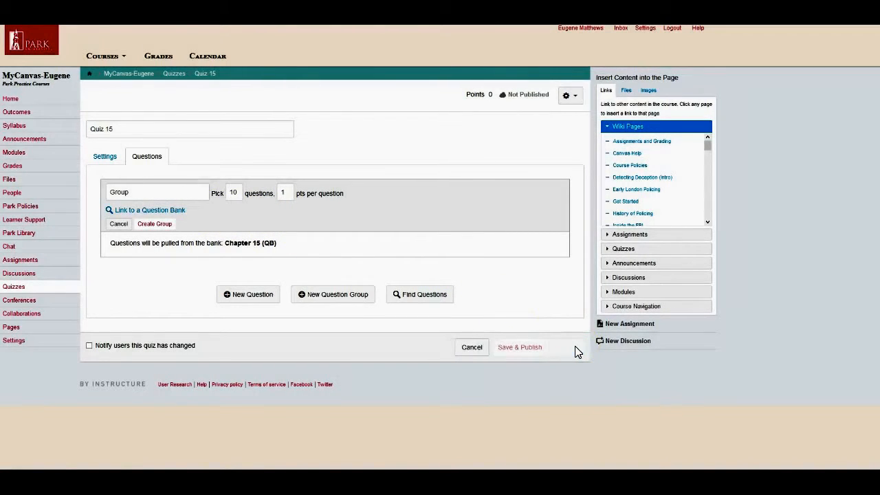
{"action": "left_click", "coordinate": [520, 347]}
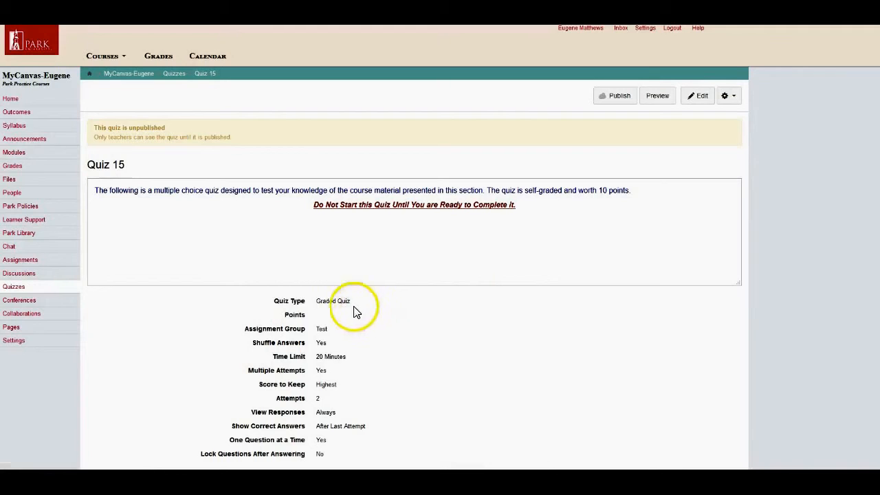
{"action": "mouse_move", "coordinate": [359, 327]}
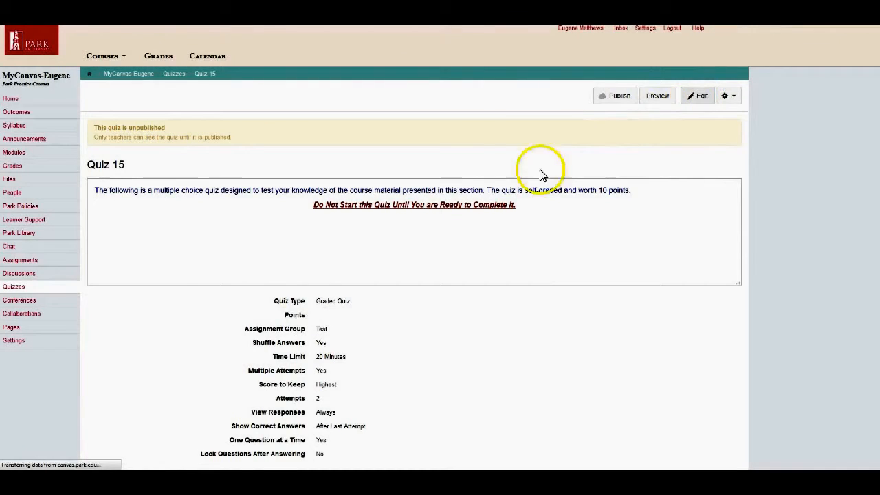
- Reopen the quiz and create a question group linked to the Chapter 15 (QB) bank
{"action": "left_click", "coordinate": [696, 95]}
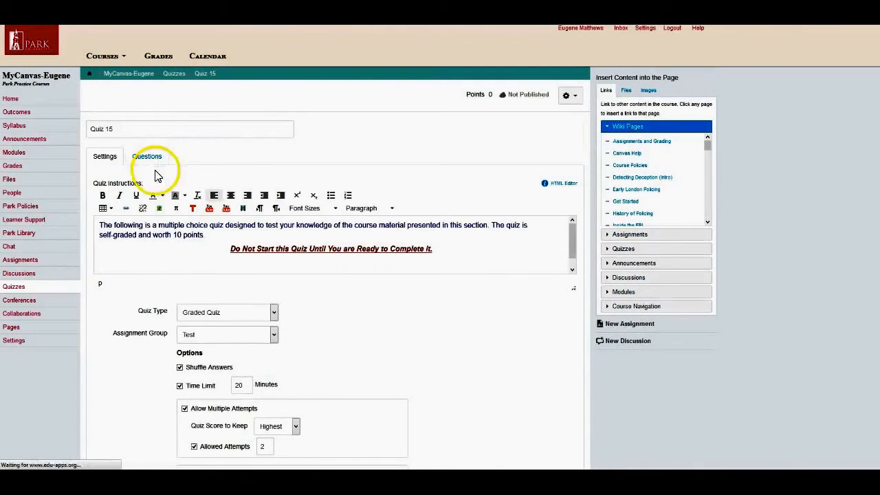
{"action": "left_click", "coordinate": [146, 156]}
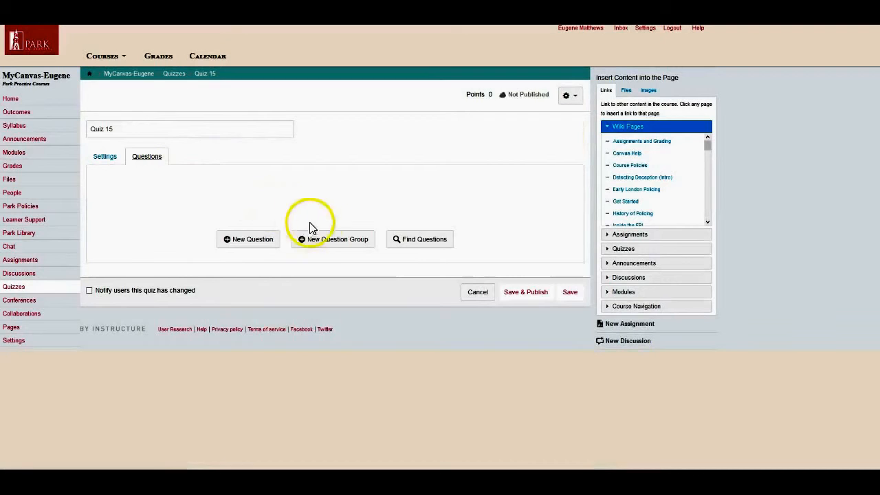
{"action": "left_click", "coordinate": [332, 240]}
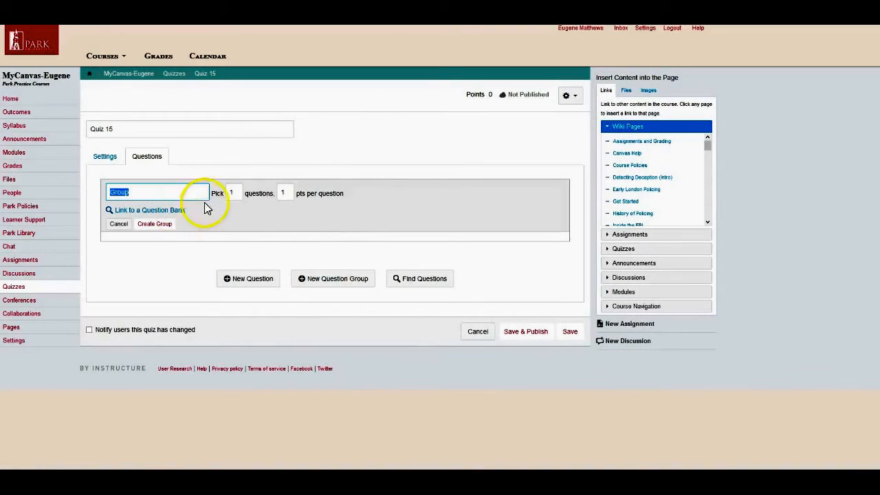
{"action": "left_click", "coordinate": [233, 193]}
{"action": "type", "text": "0"}
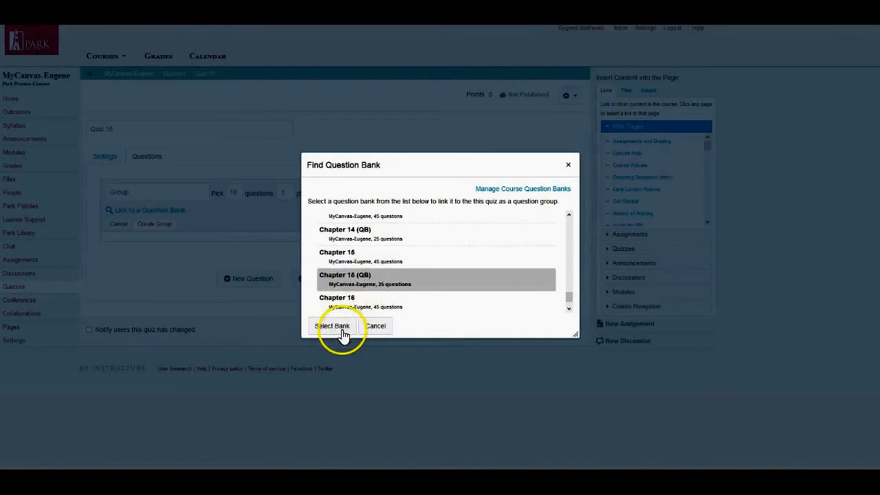
{"action": "left_click", "coordinate": [333, 326]}
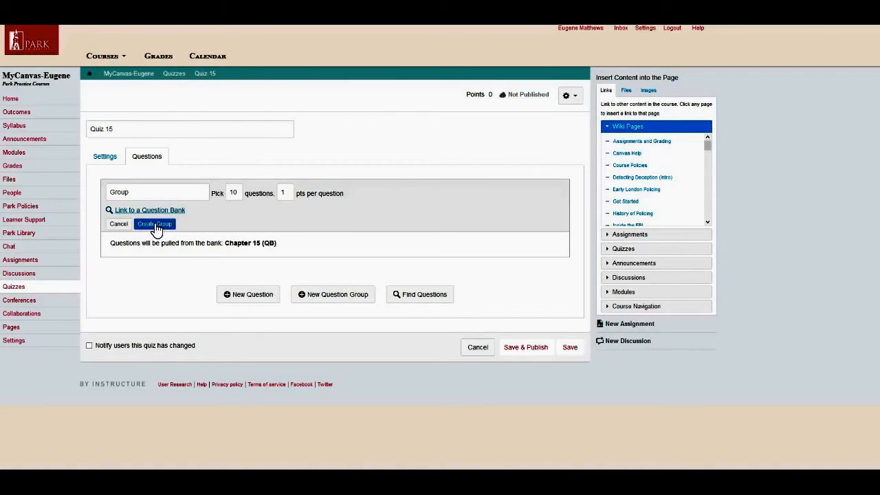
{"action": "left_click", "coordinate": [155, 224]}
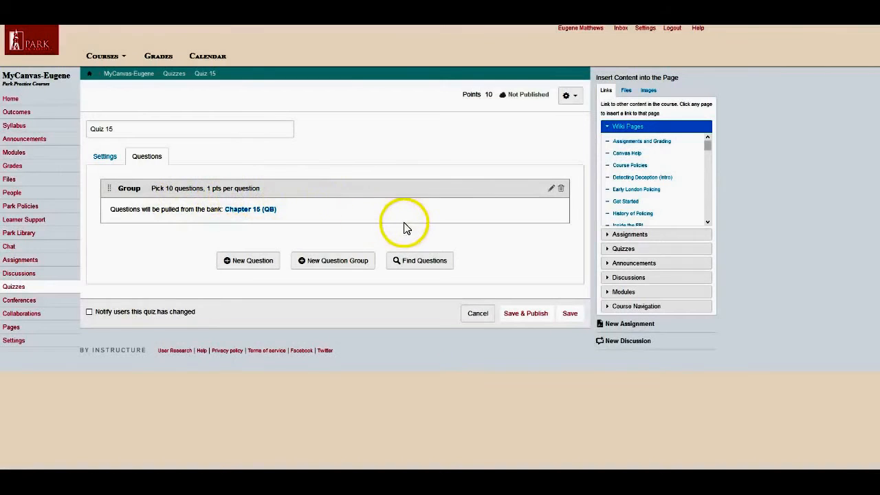
{"action": "mouse_move", "coordinate": [537, 317]}
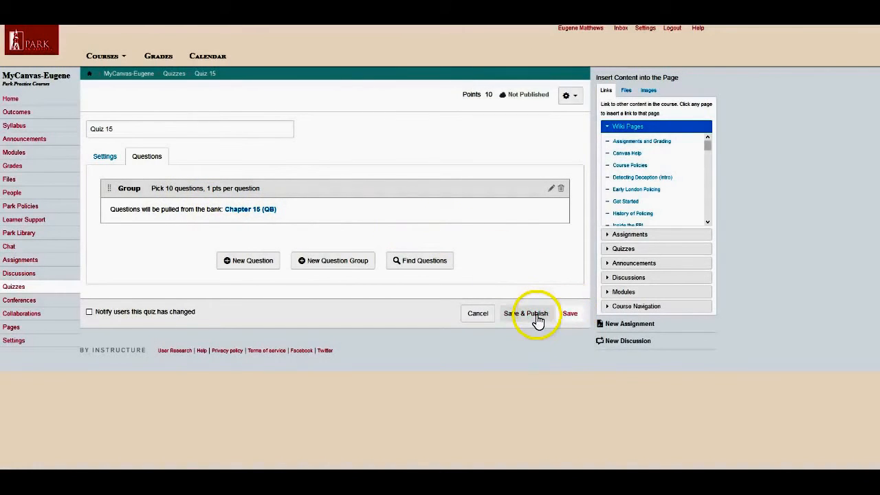
- Save and publish Quiz 15, then preview it
{"action": "left_click", "coordinate": [536, 312]}
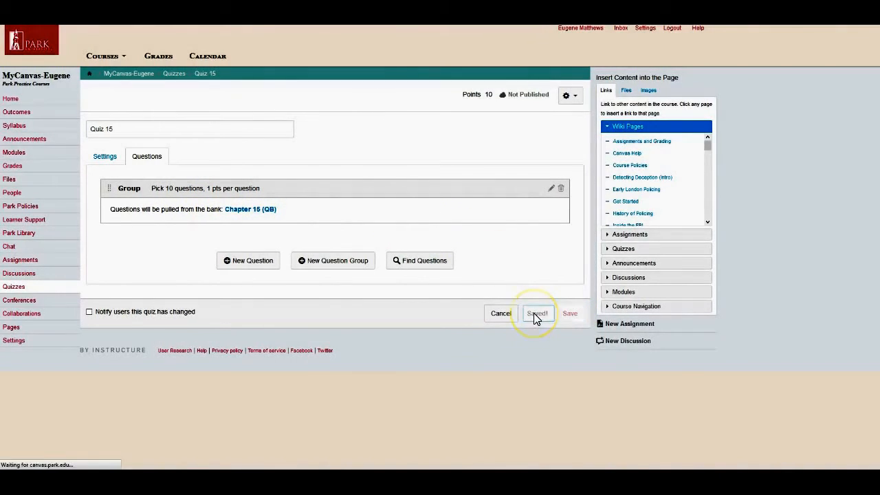
{"action": "left_click", "coordinate": [537, 313]}
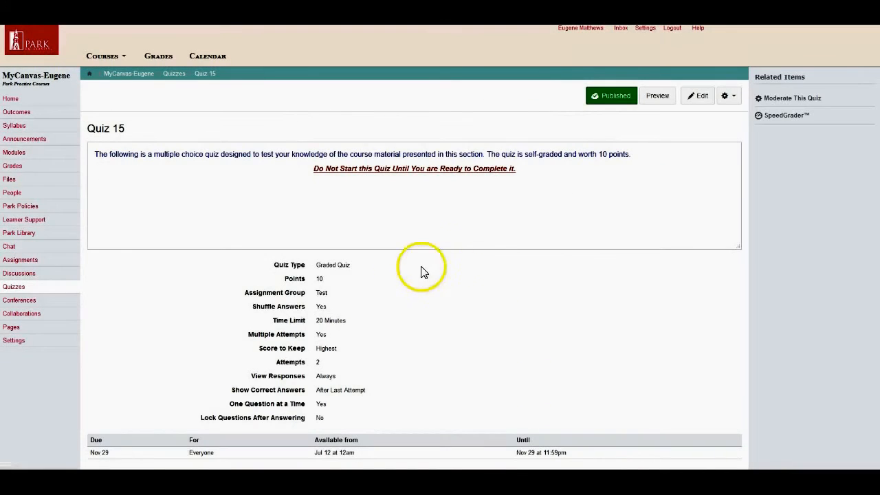
{"action": "mouse_move", "coordinate": [334, 296]}
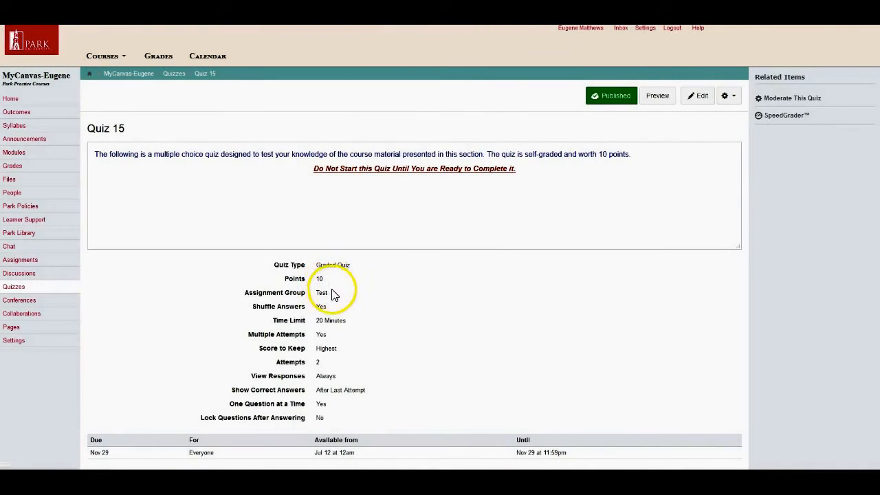
{"action": "mouse_move", "coordinate": [335, 298]}
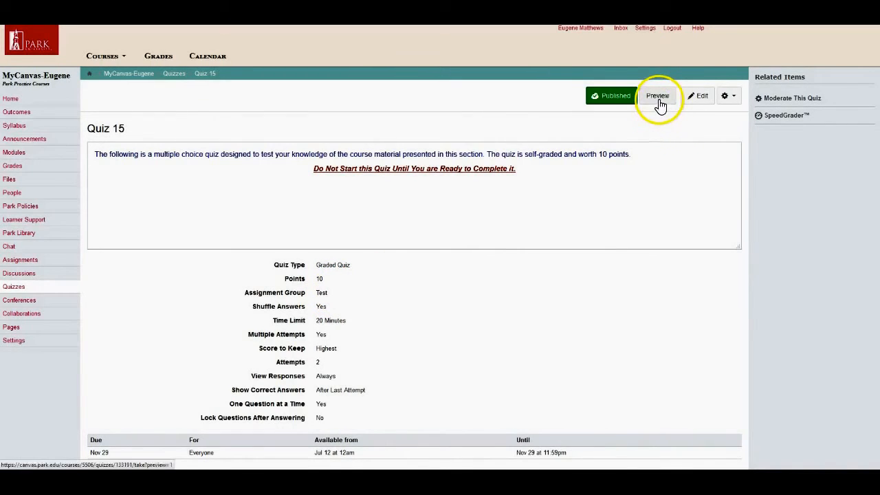
{"action": "left_click", "coordinate": [657, 95]}
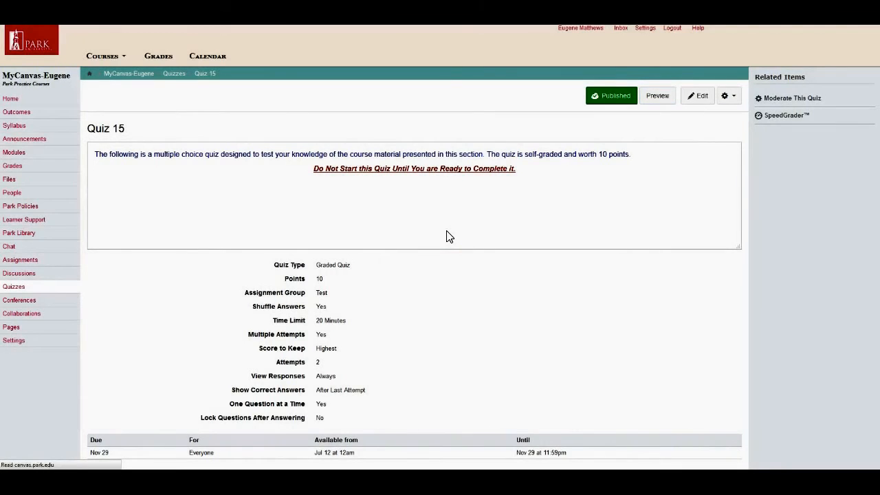
- Launch the student-view preview of Quiz 15 showing Question 1 of 10 with the timer running
{"action": "left_click", "coordinate": [658, 96]}
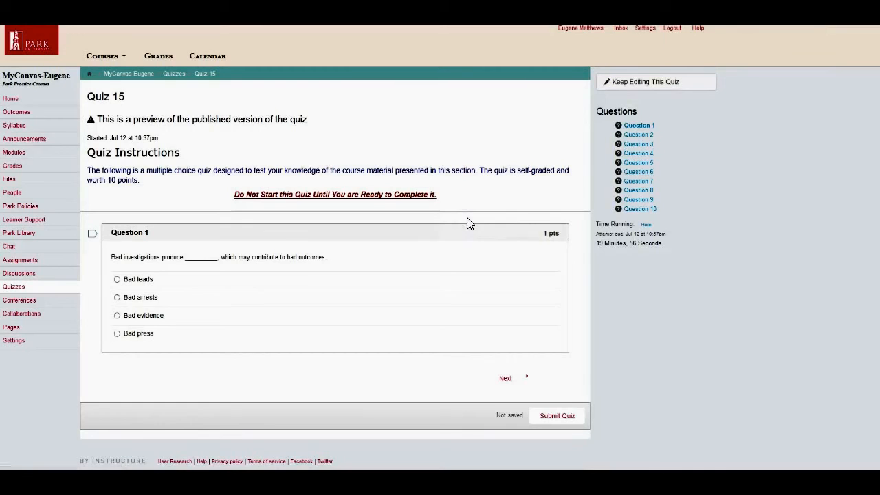
{"action": "mouse_move", "coordinate": [665, 114]}
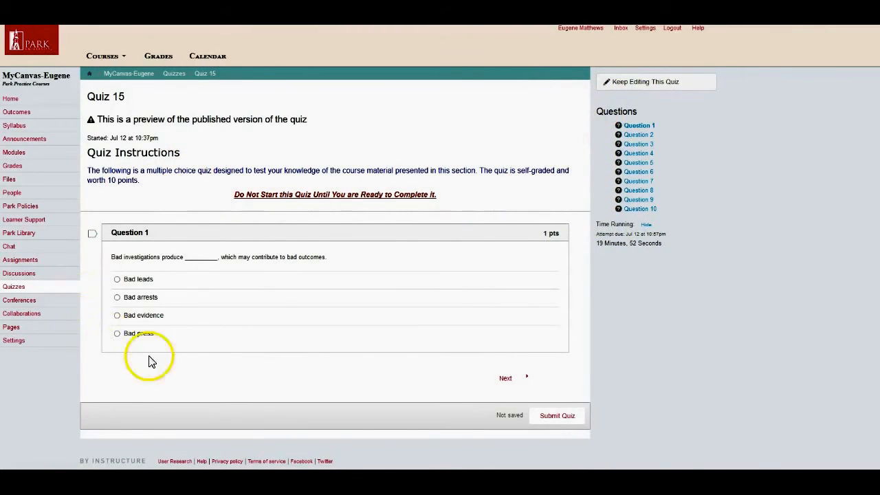
{"action": "mouse_move", "coordinate": [313, 347]}
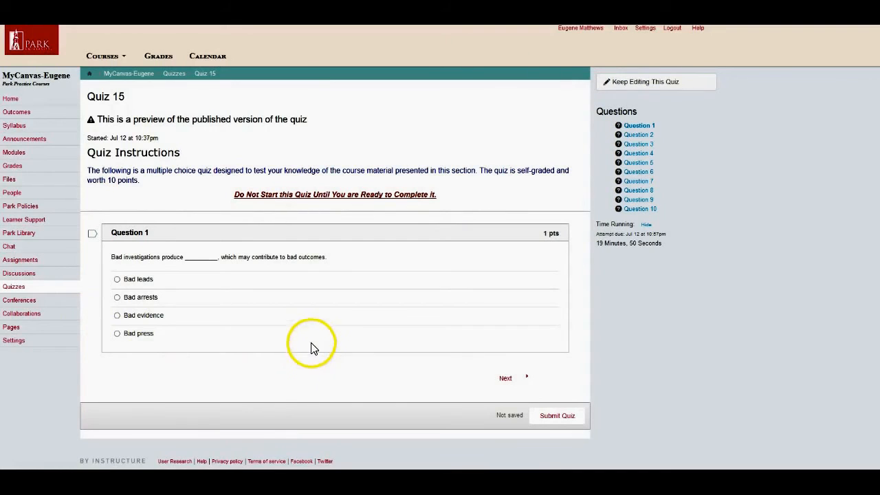
{"action": "mouse_move", "coordinate": [346, 285]}
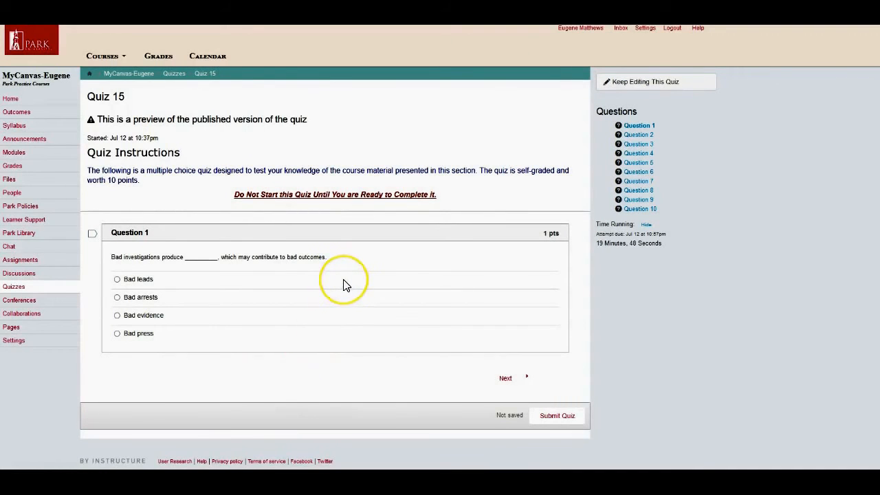
{"action": "mouse_move", "coordinate": [412, 373]}
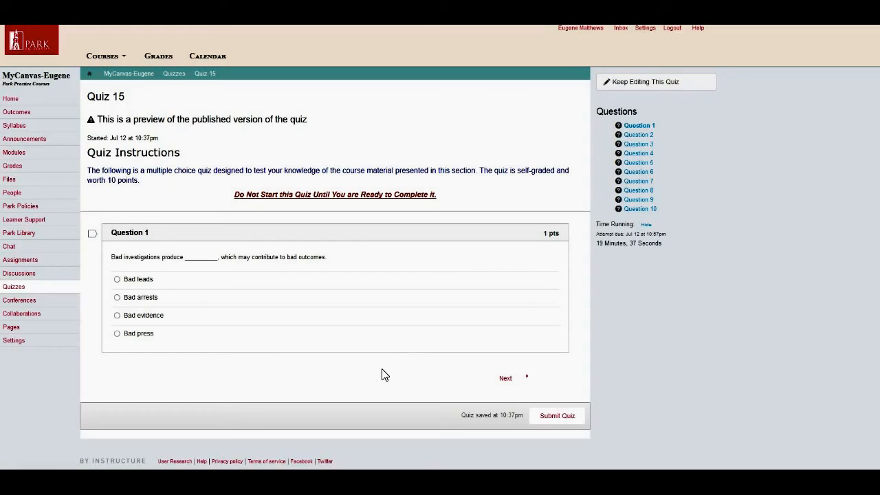
{"action": "mouse_move", "coordinate": [381, 379]}
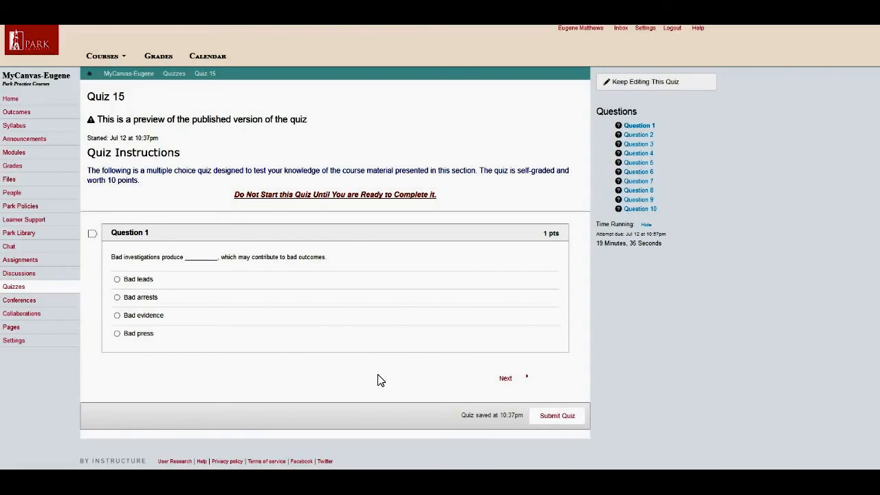